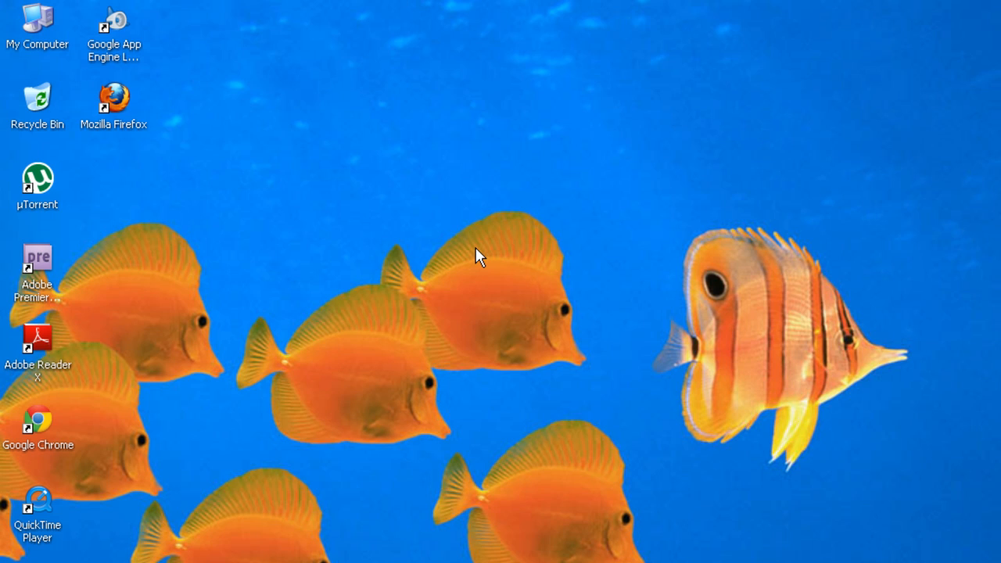
mouse_move(116, 96)
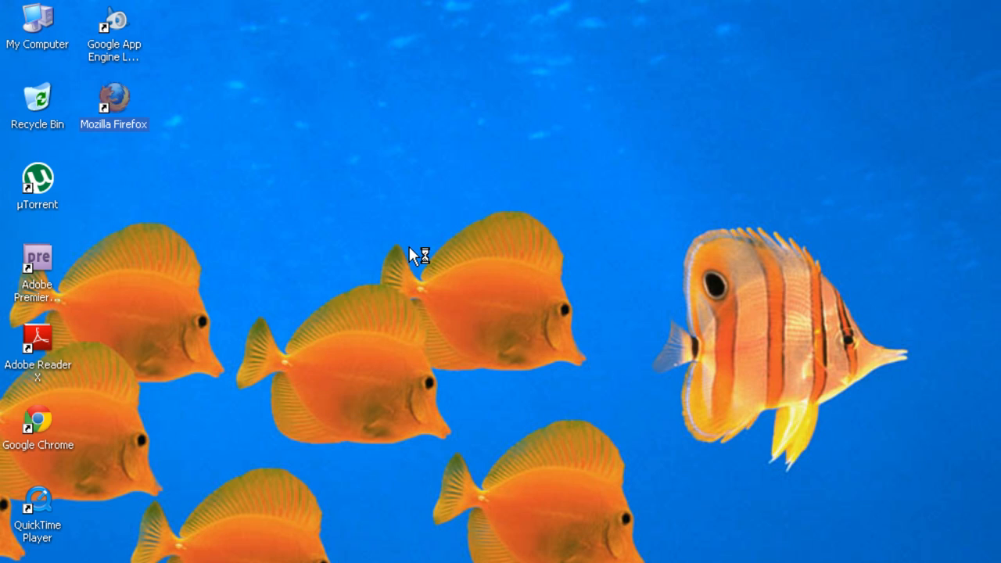
Launch Firefox and search Google for 'firefox addons'
double_click(114, 106)
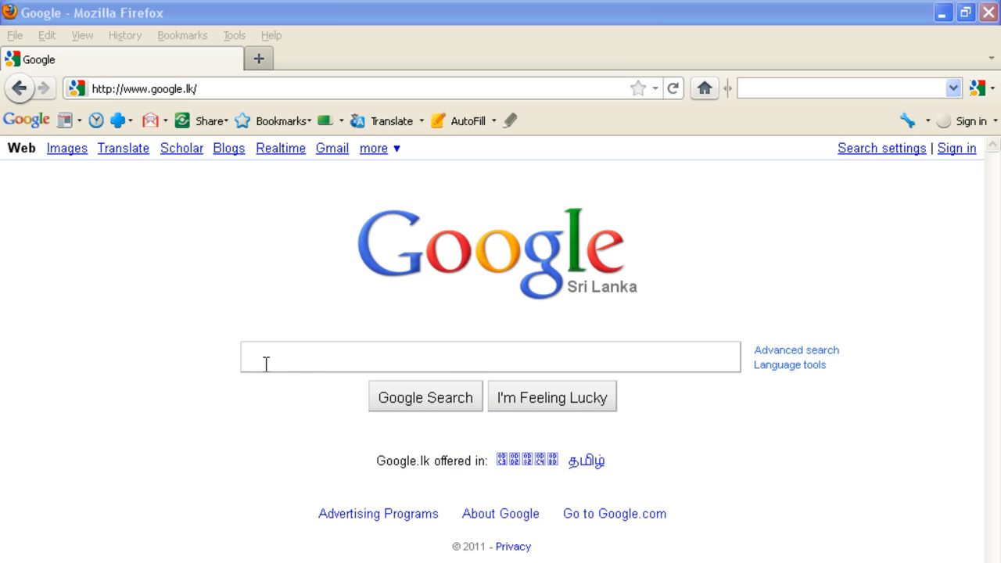
text(f)
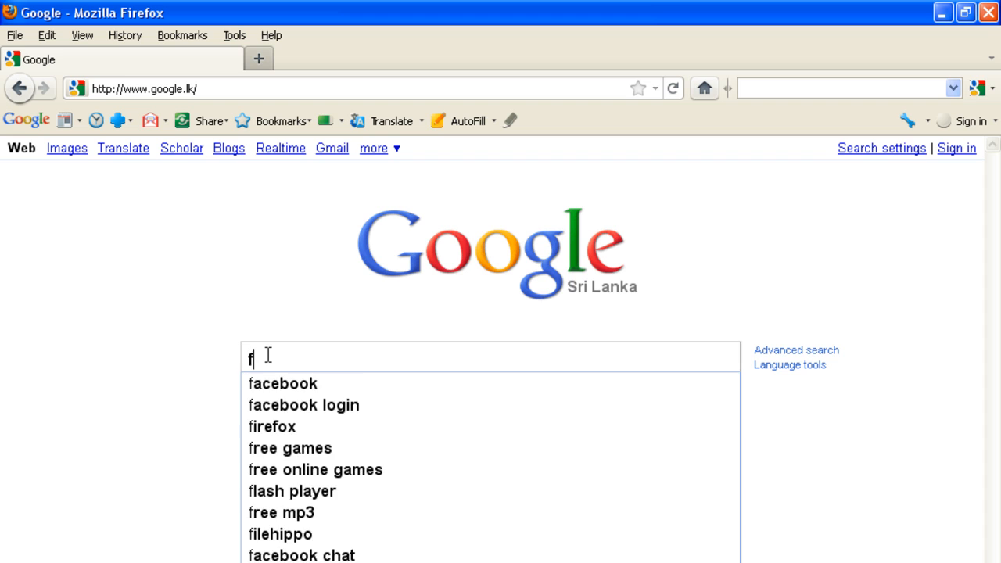
text(irefox)
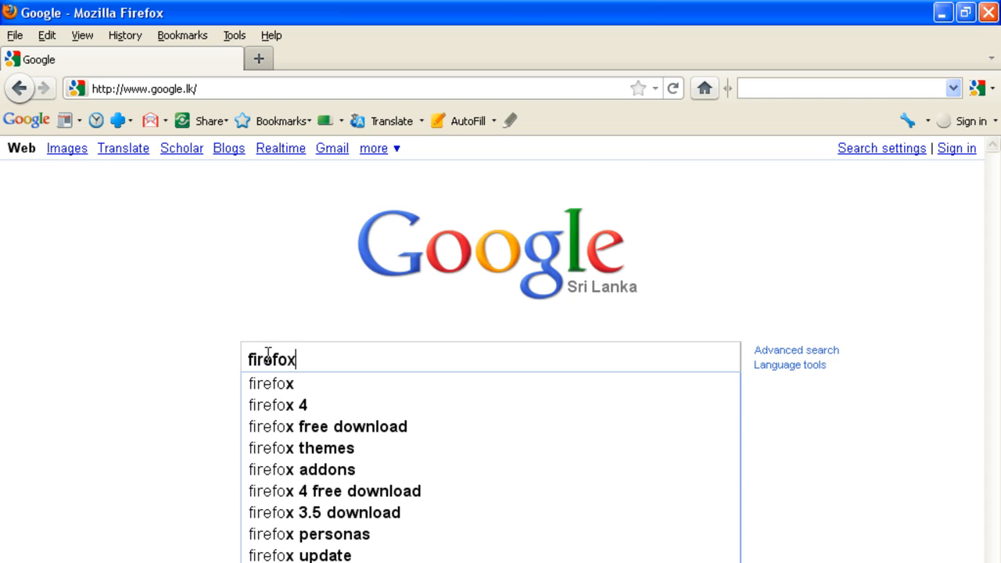
text(addon)
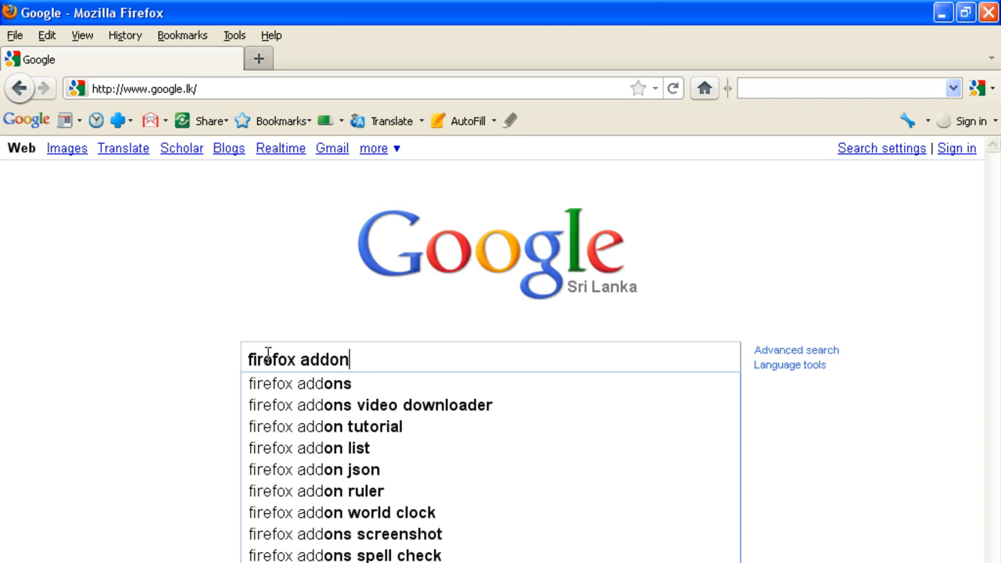
mouse_move(297, 383)
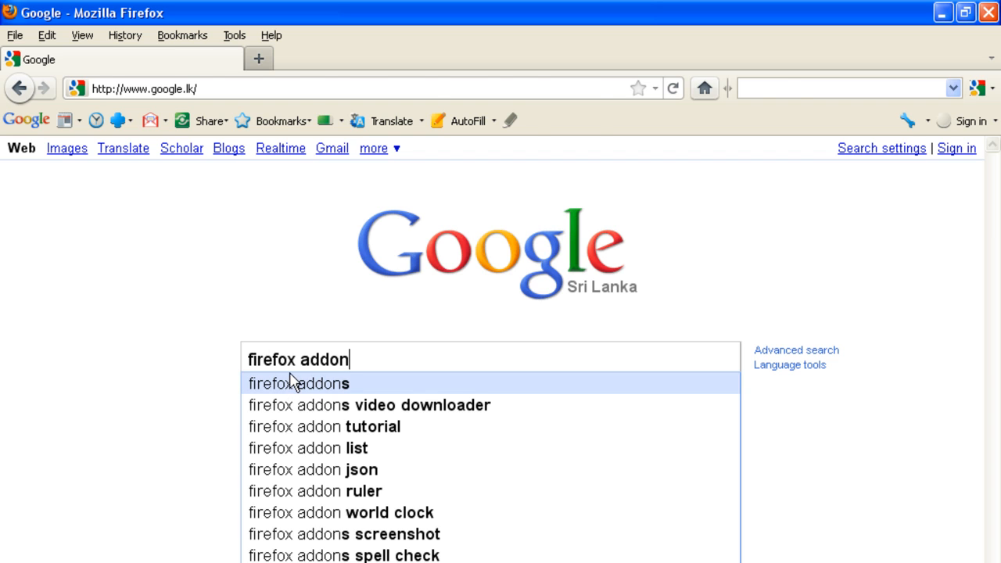
click(298, 383)
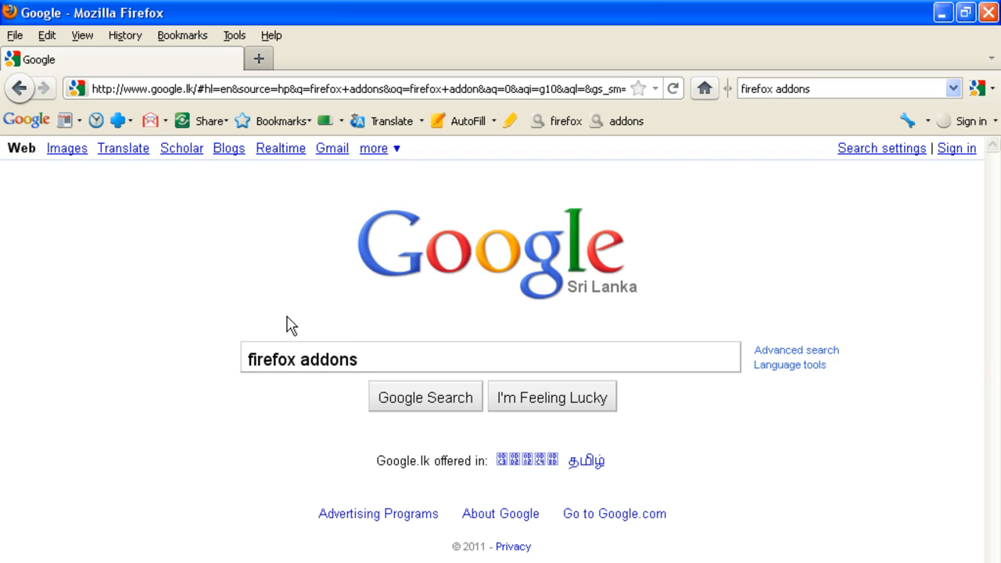
click(424, 396)
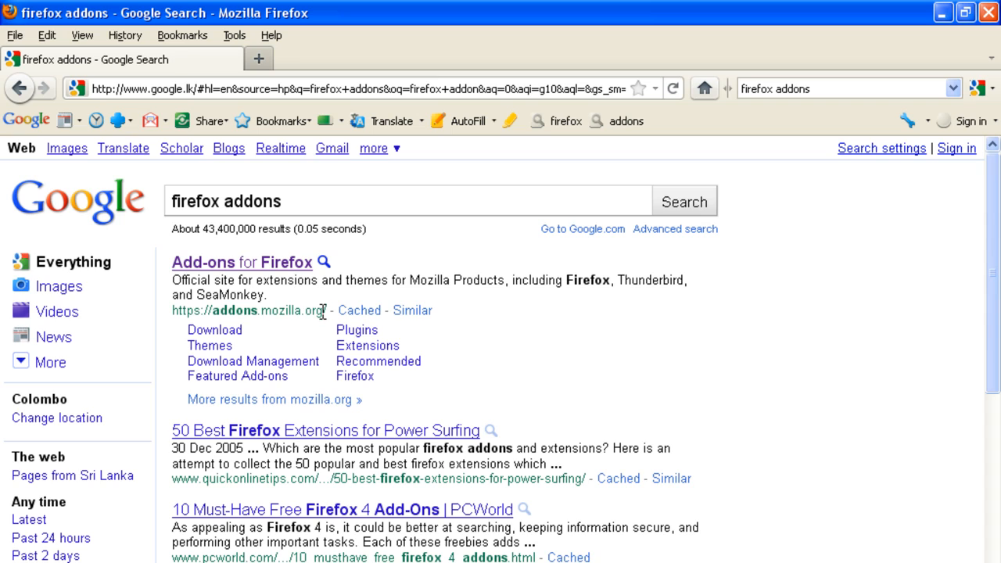
mouse_move(270, 269)
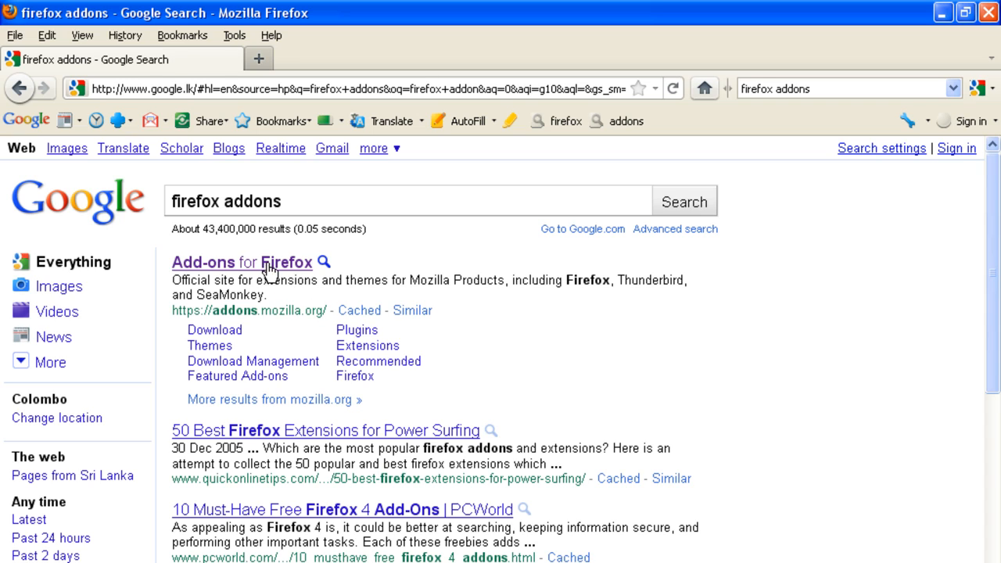
Open the 'Add-ons for Firefox' top result
click(242, 262)
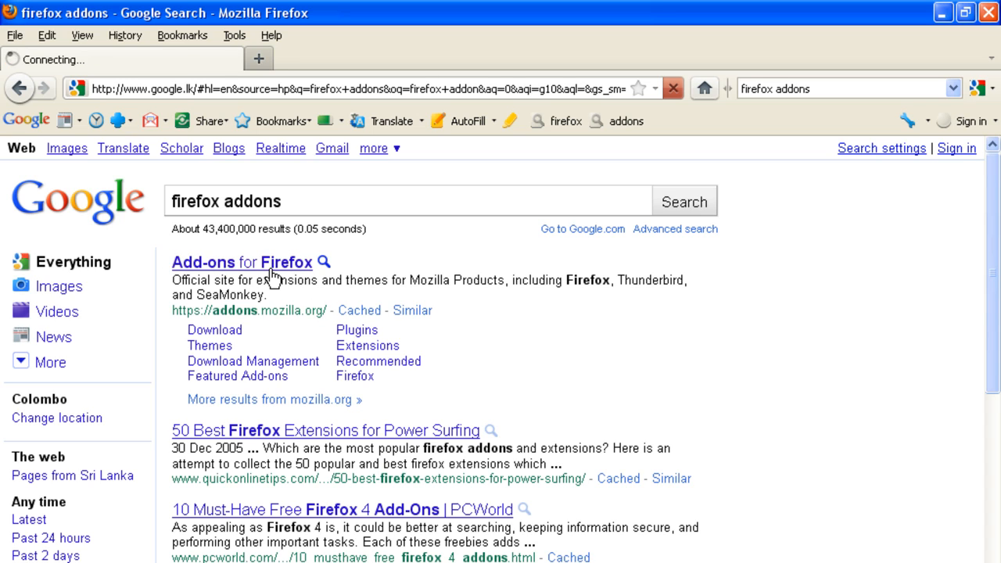
mouse_move(443, 346)
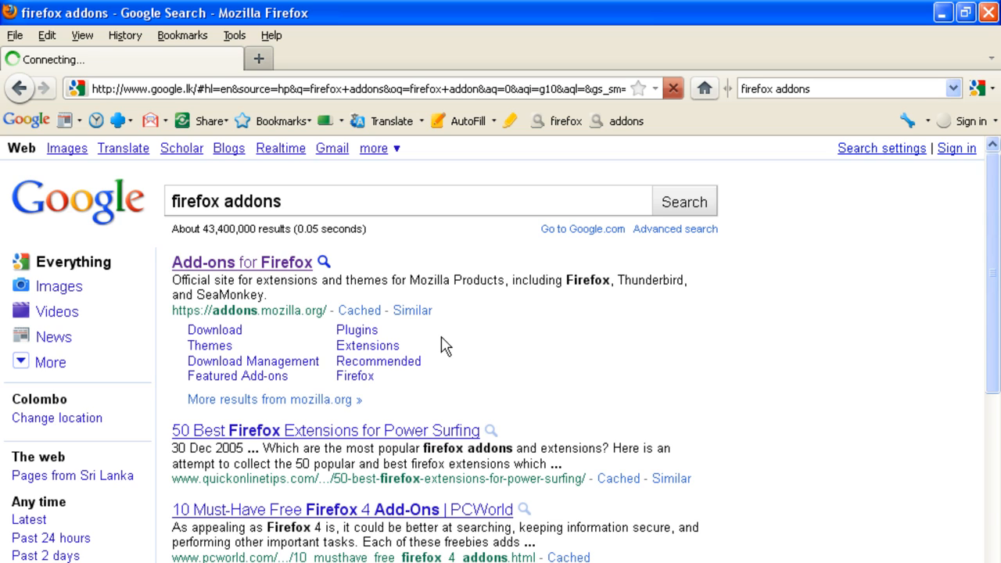
click(241, 262)
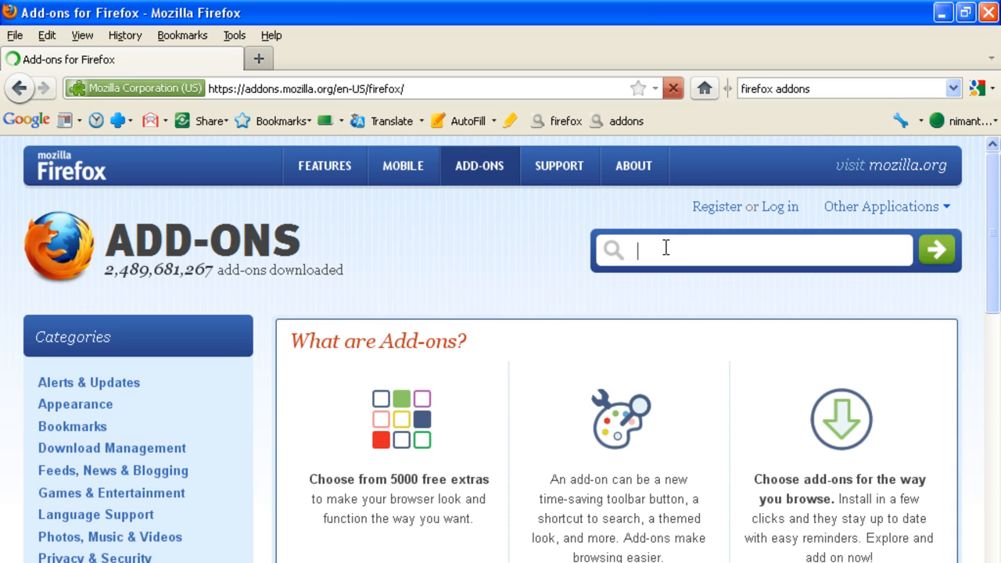
Type 'foxy', pick the 'foxyproxy' suggestion and submit the add-on search
text(fo)
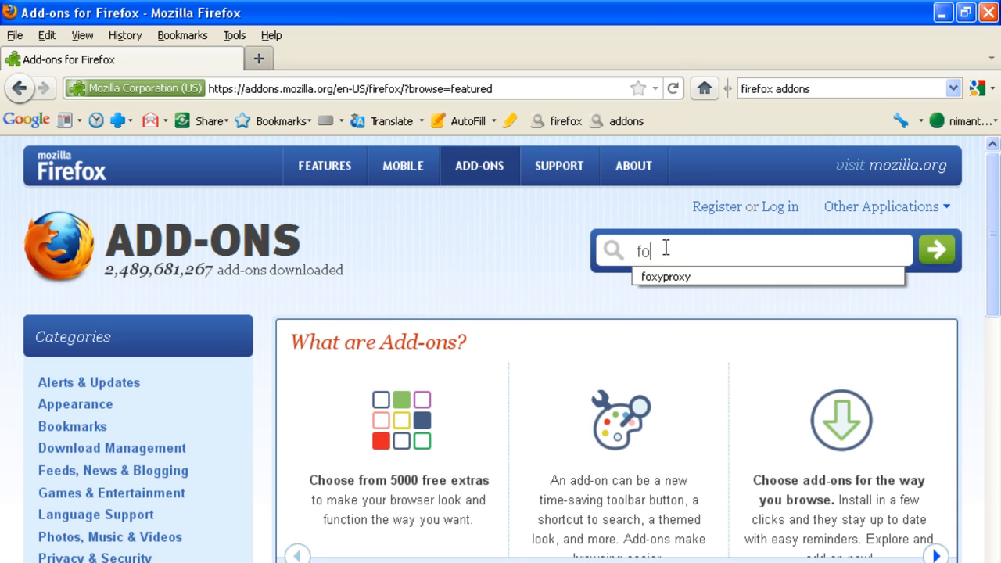
text(xy)
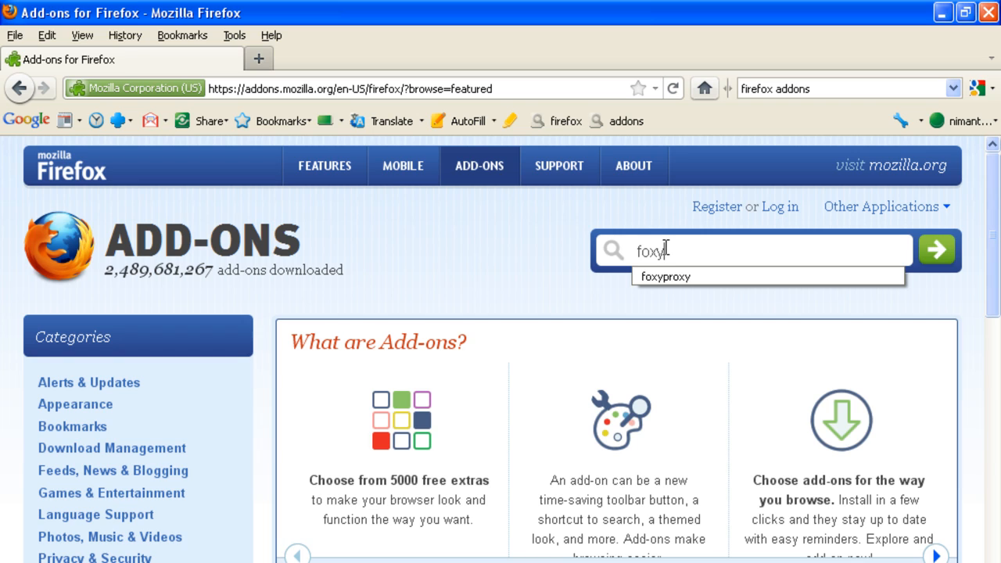
mouse_move(706, 286)
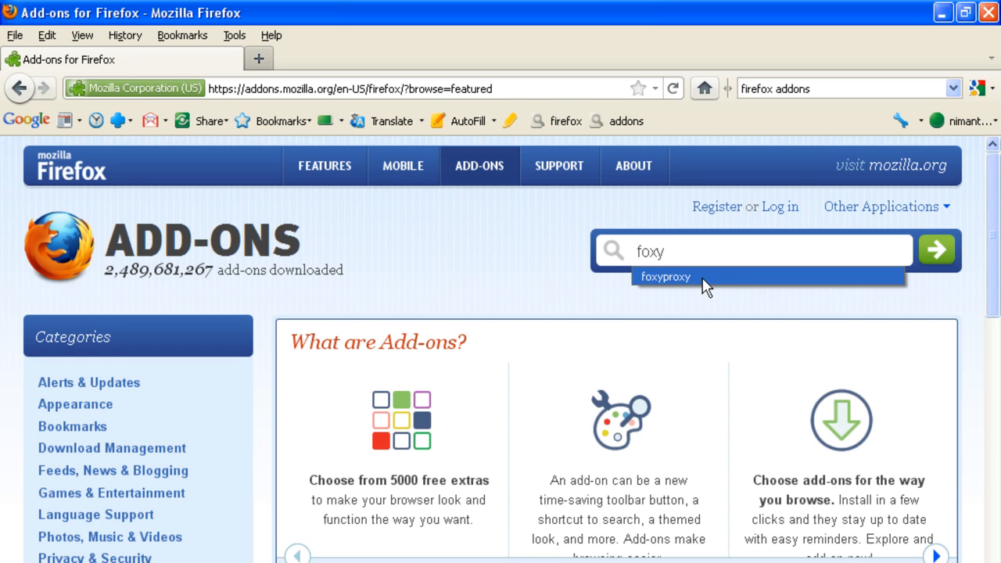
click(665, 277)
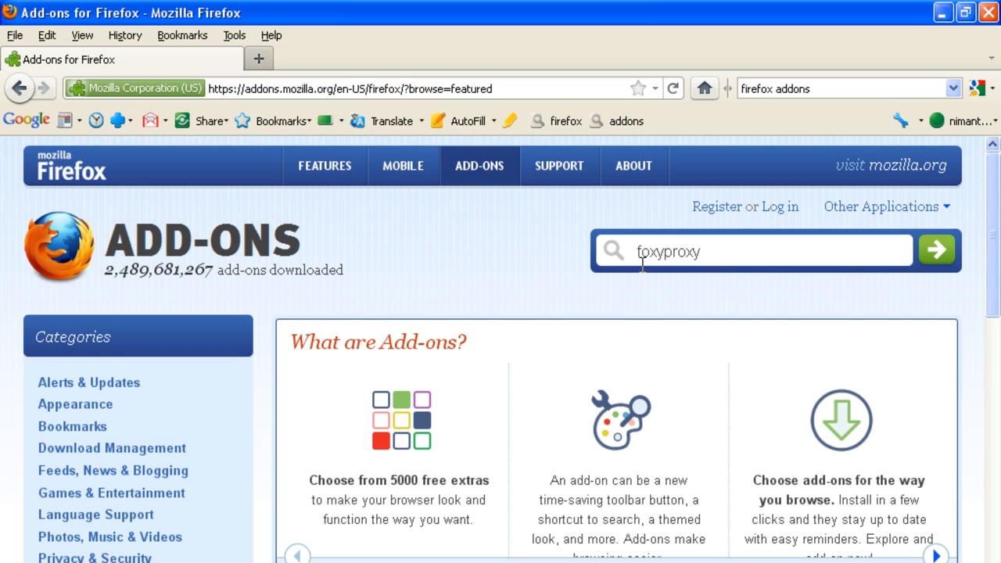
mouse_move(914, 283)
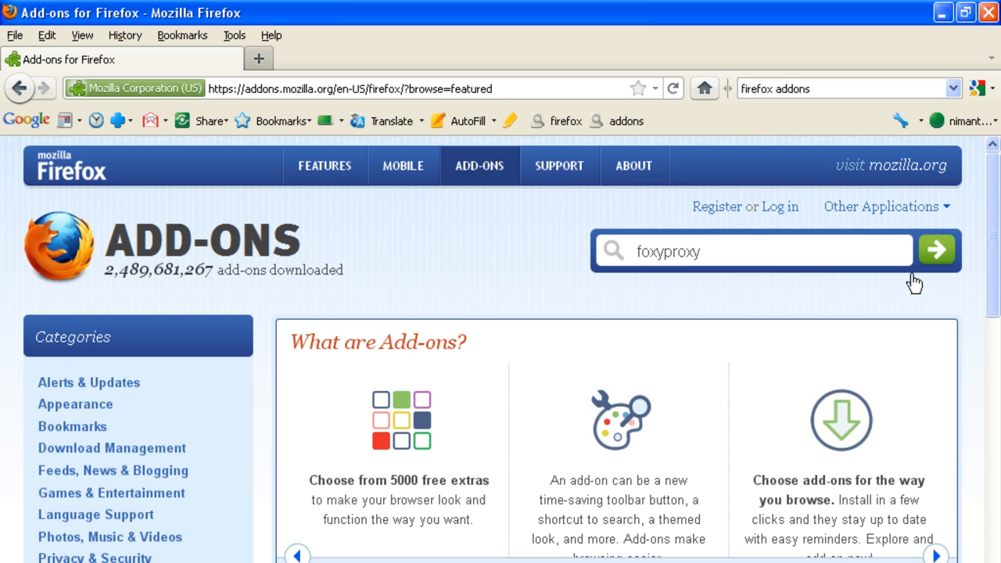
click(936, 250)
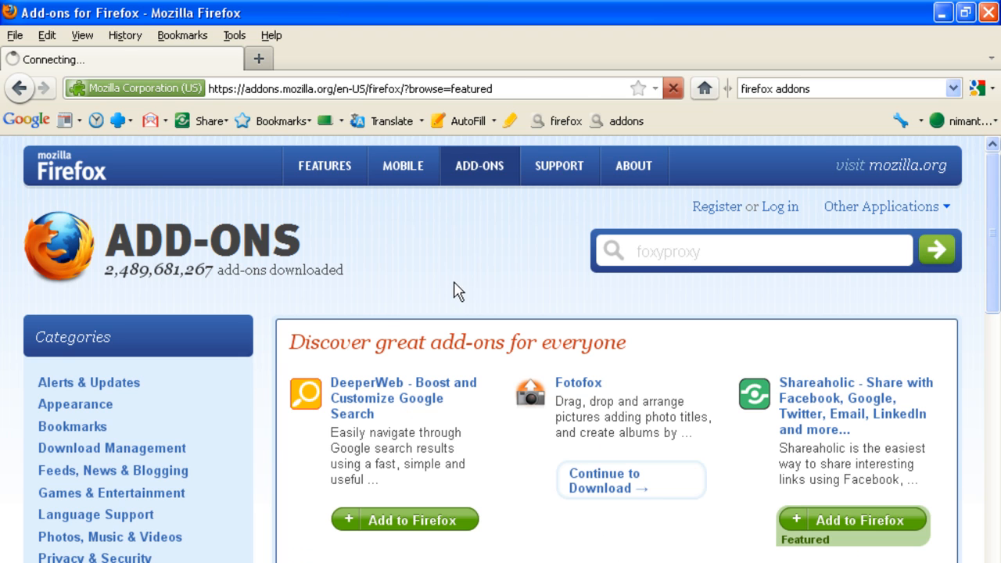
Scroll the foxyproxy results to FoxyProxy Basic and choose Continue to Download
click(935, 250)
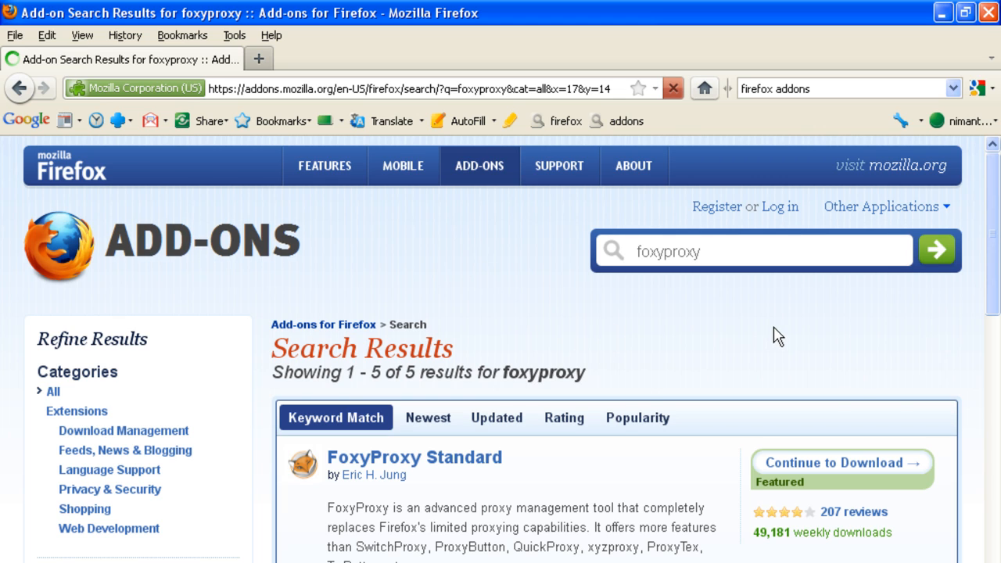
scroll(down, 3)
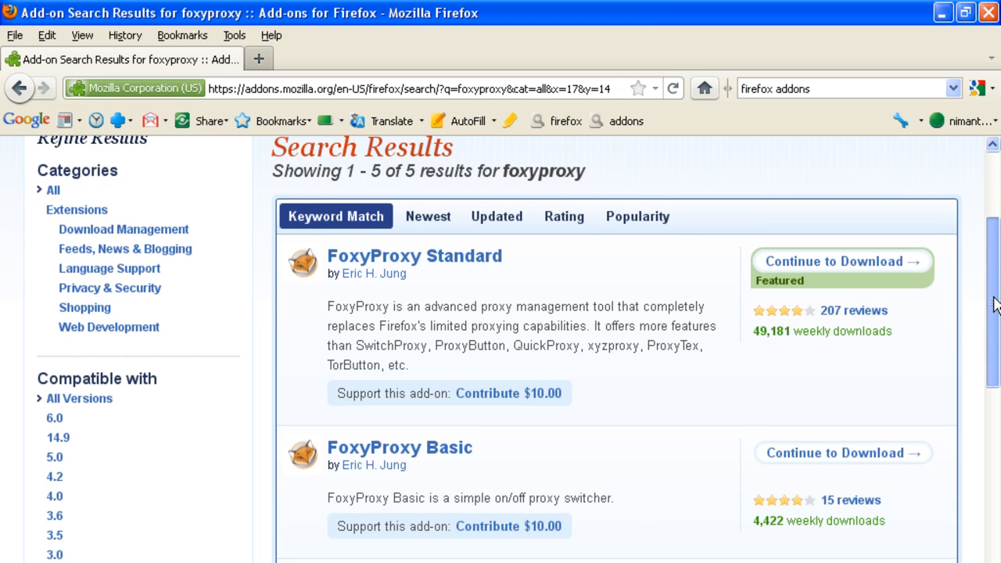
scroll(down, 3)
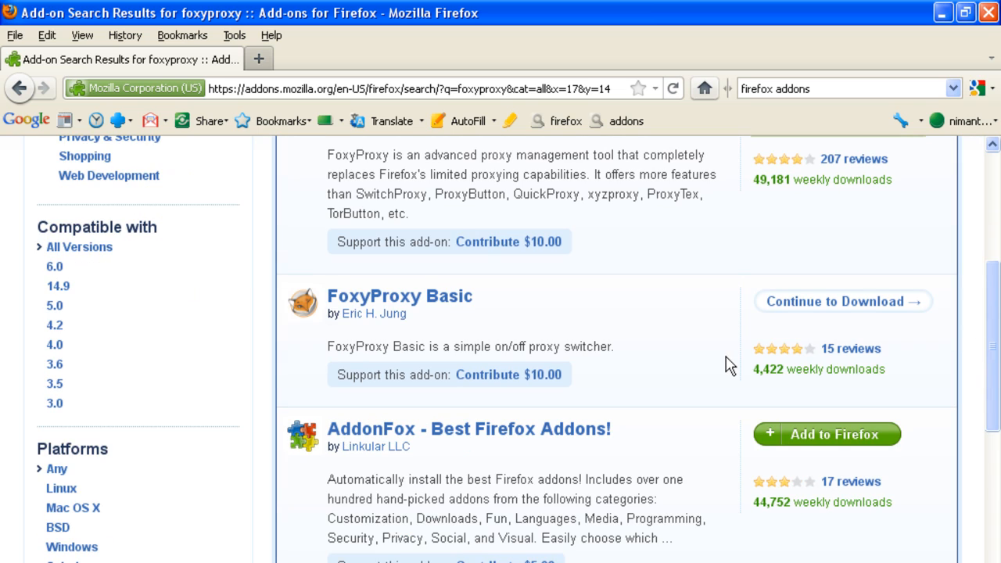
mouse_move(837, 313)
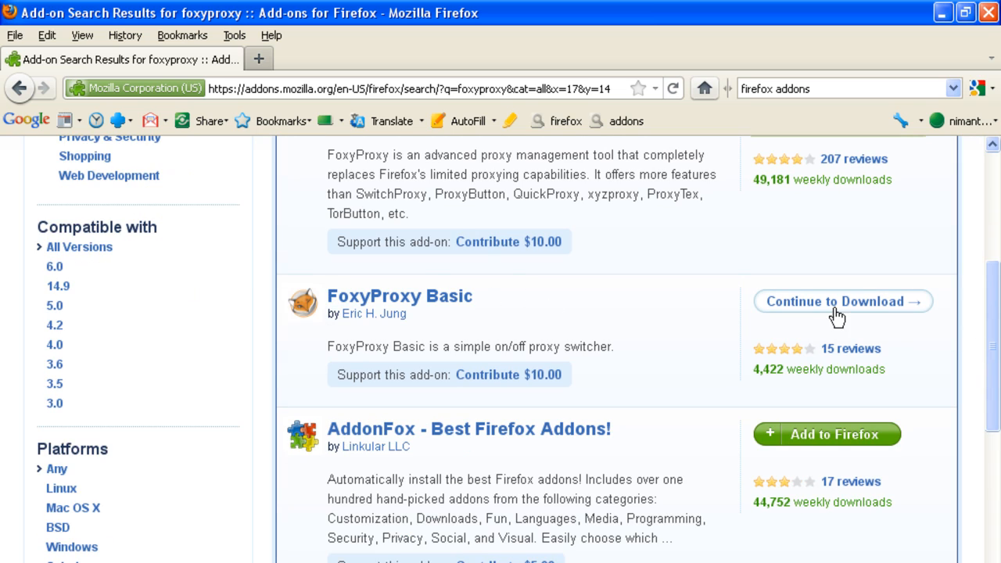
mouse_move(843, 305)
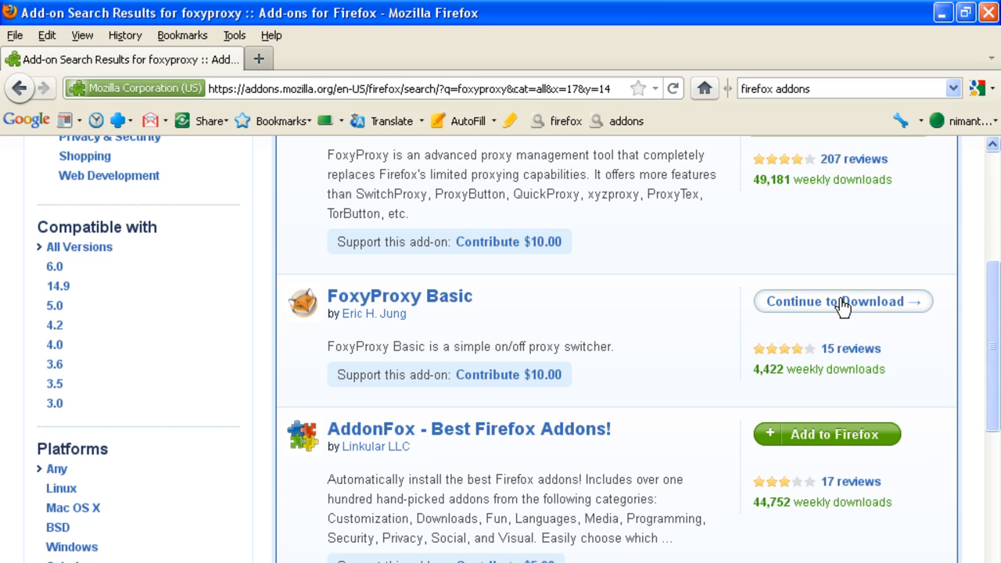
click(842, 301)
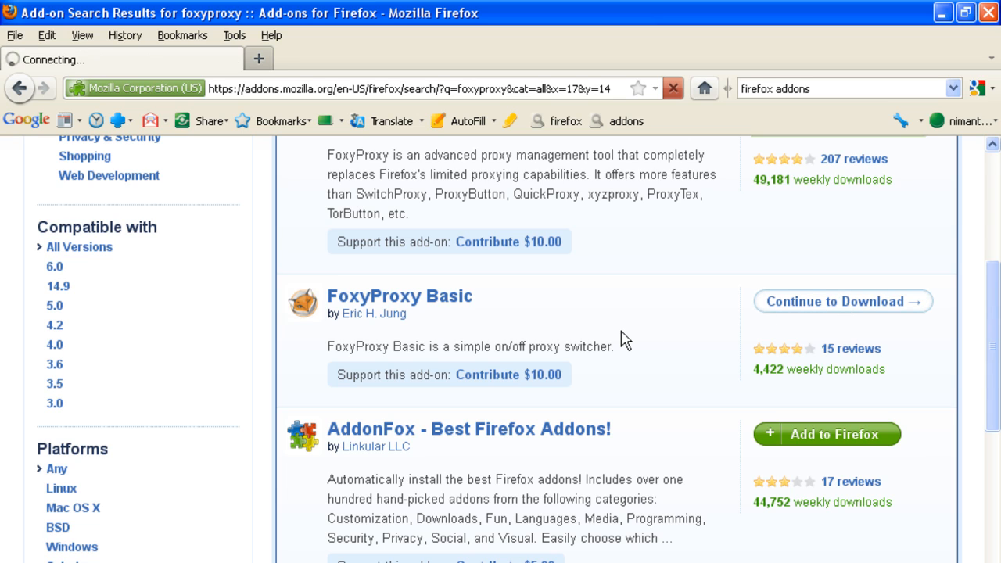
Add FoxyProxy Basic to Firefox without contributing, and allow the site to install
click(842, 301)
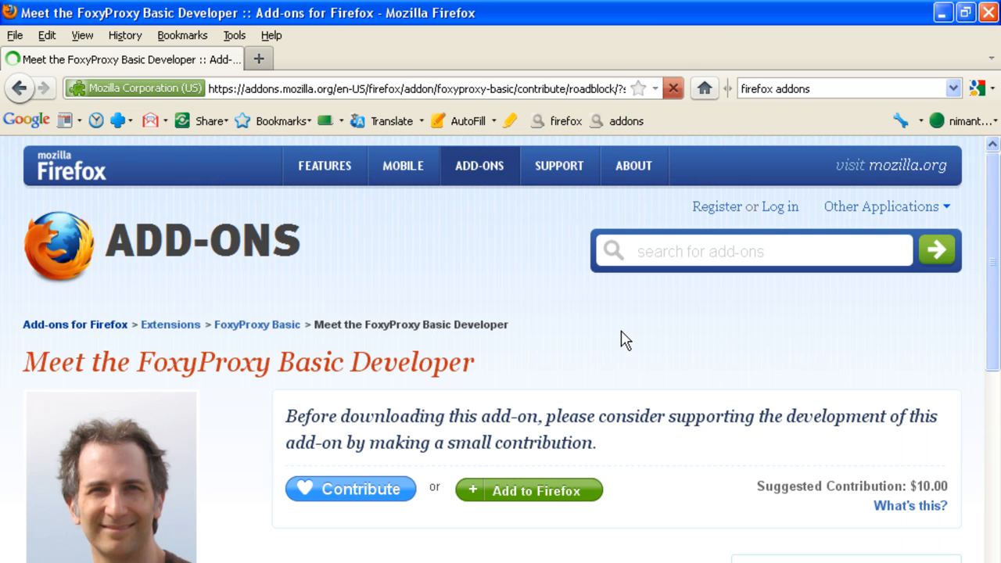
mouse_move(531, 469)
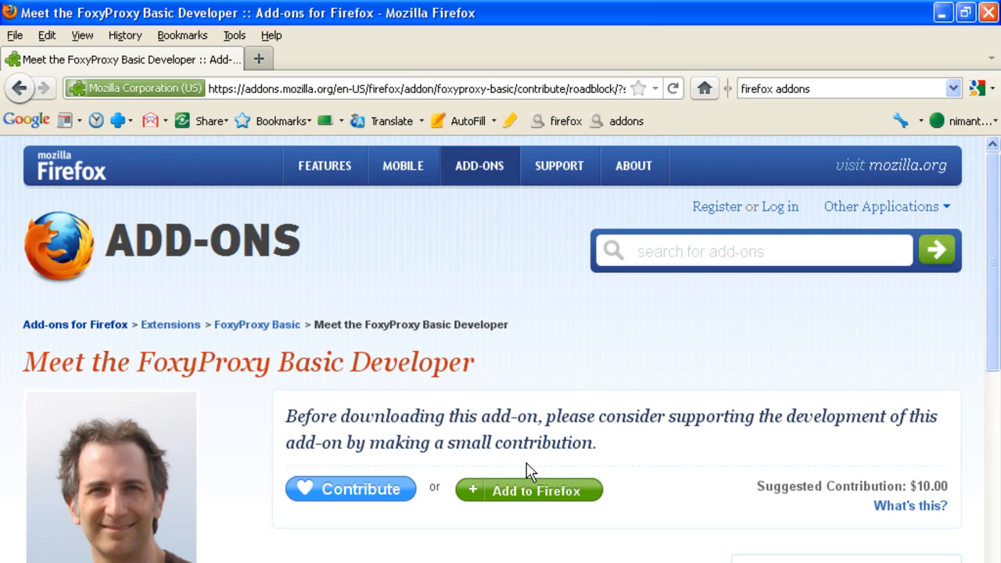
click(528, 490)
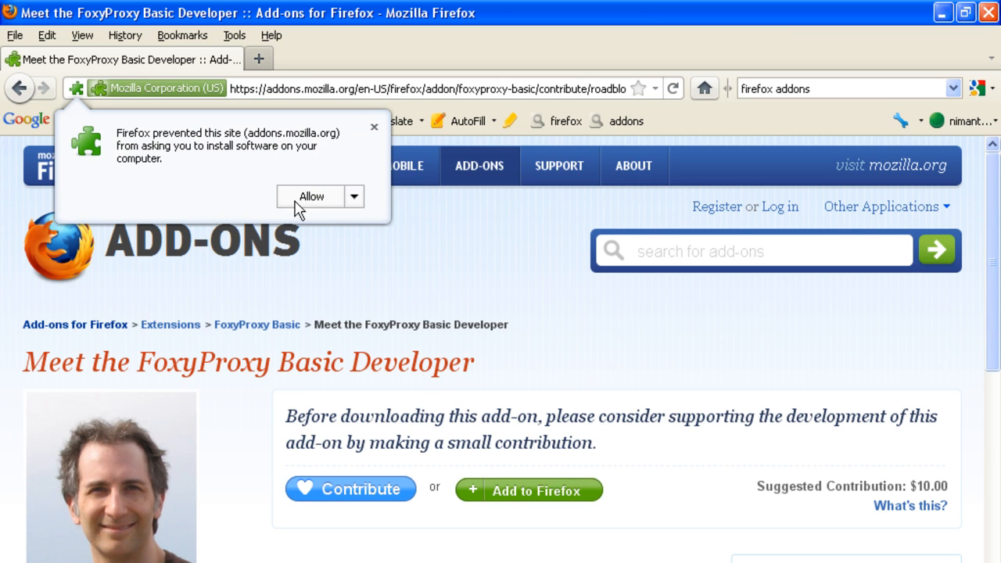
click(312, 196)
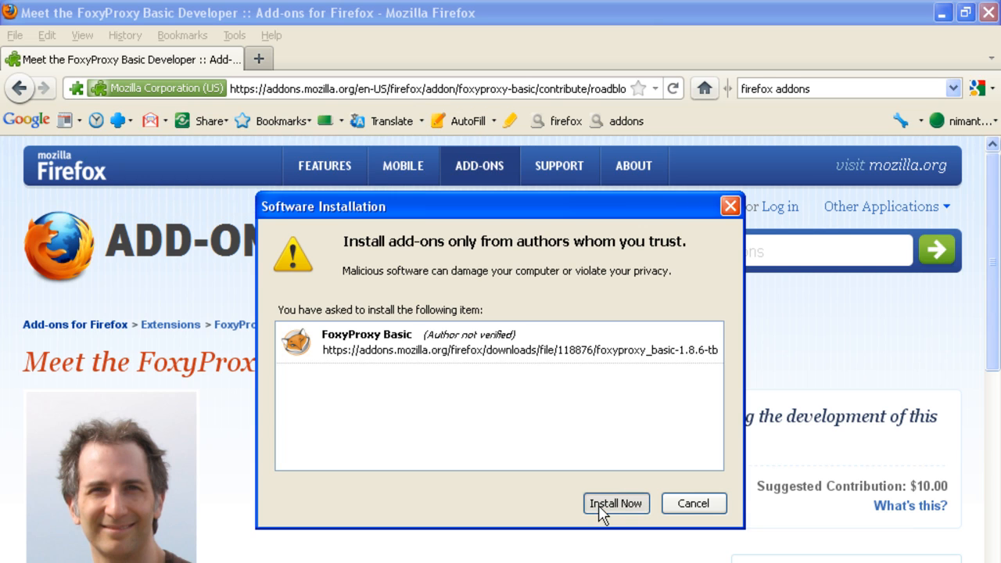
mouse_move(479, 372)
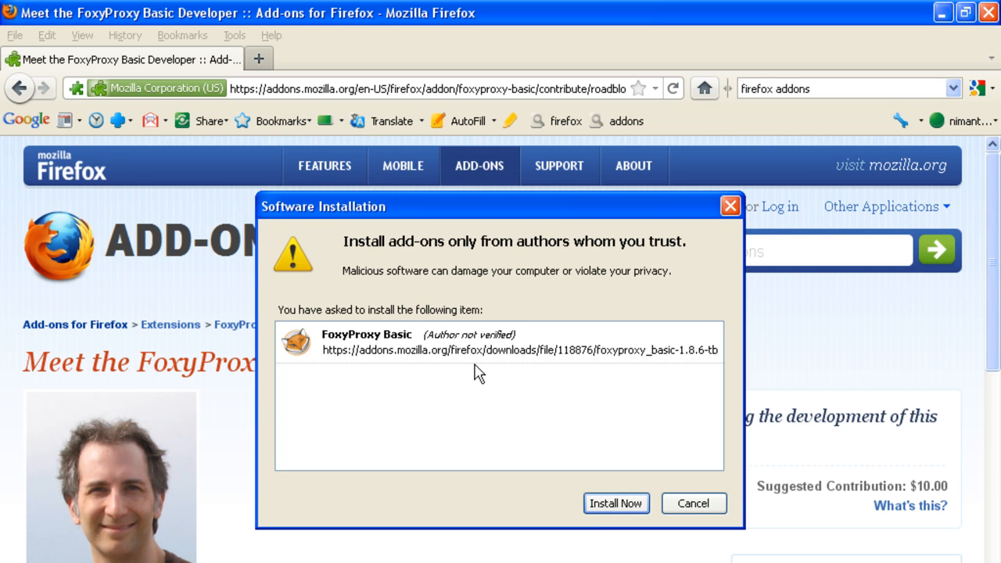
Install FoxyProxy Basic now and restart Firefox
click(615, 502)
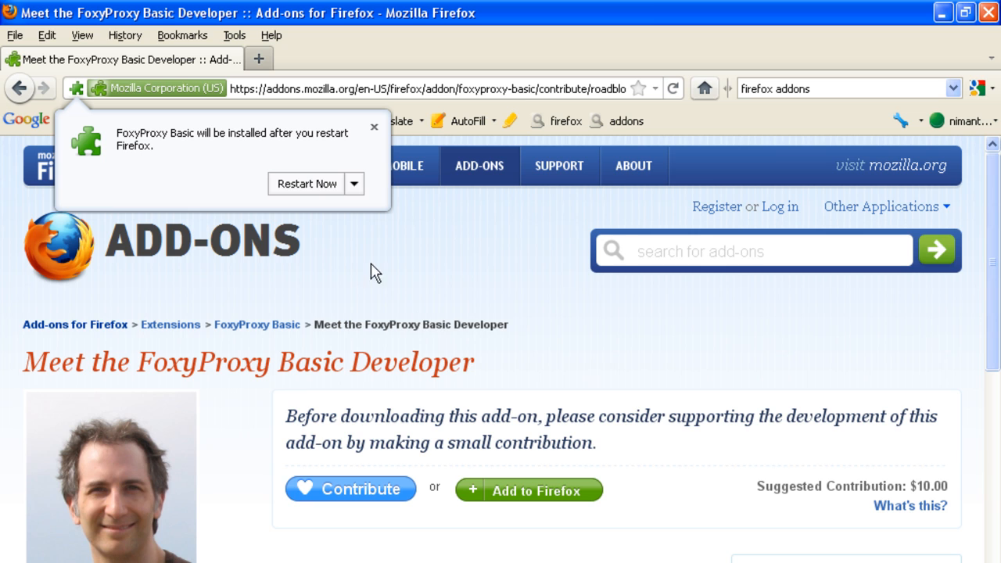
mouse_move(327, 193)
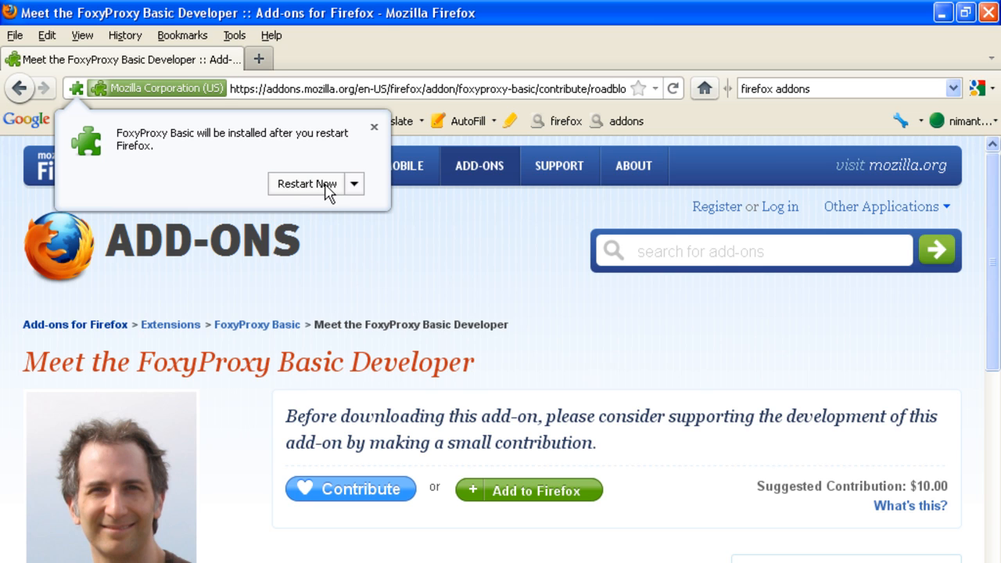
click(306, 183)
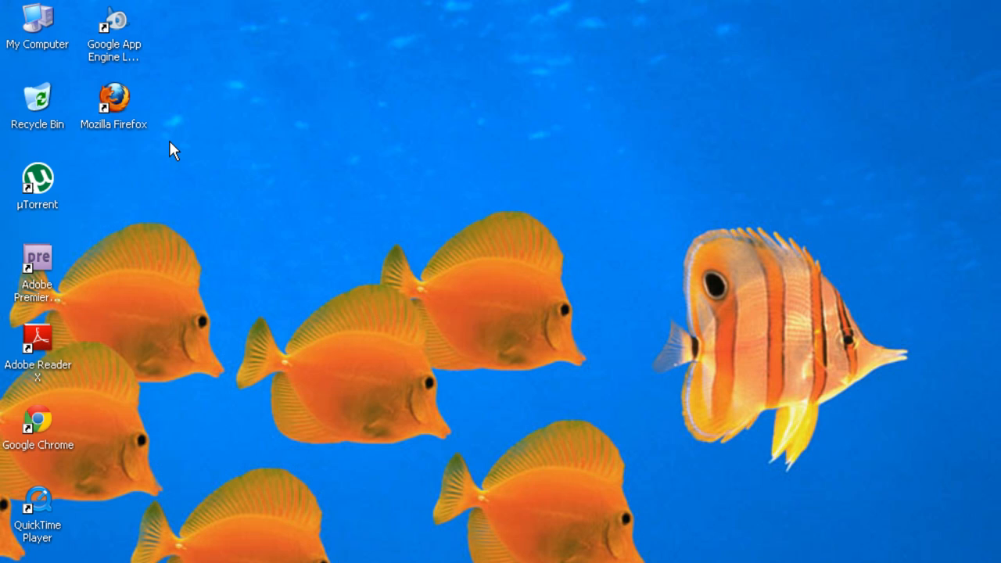
Relaunch Firefox and check the Tools menu for FoxyProxy Basic
double_click(113, 97)
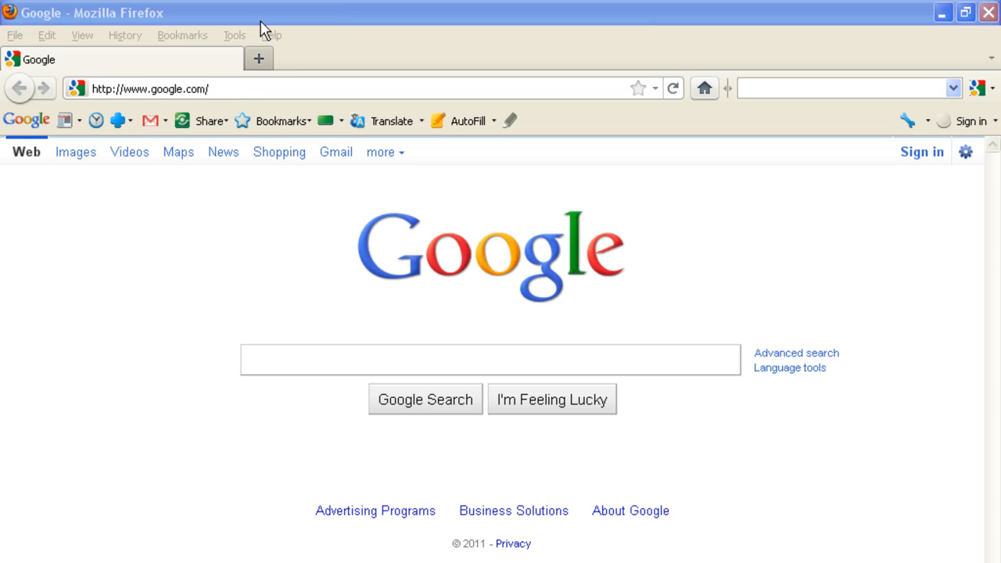
click(234, 35)
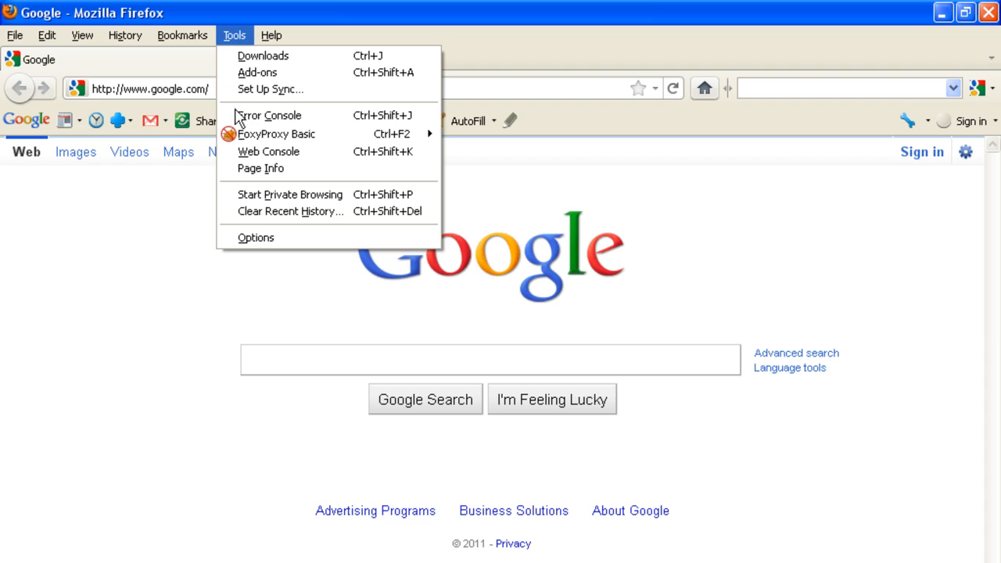
mouse_move(273, 134)
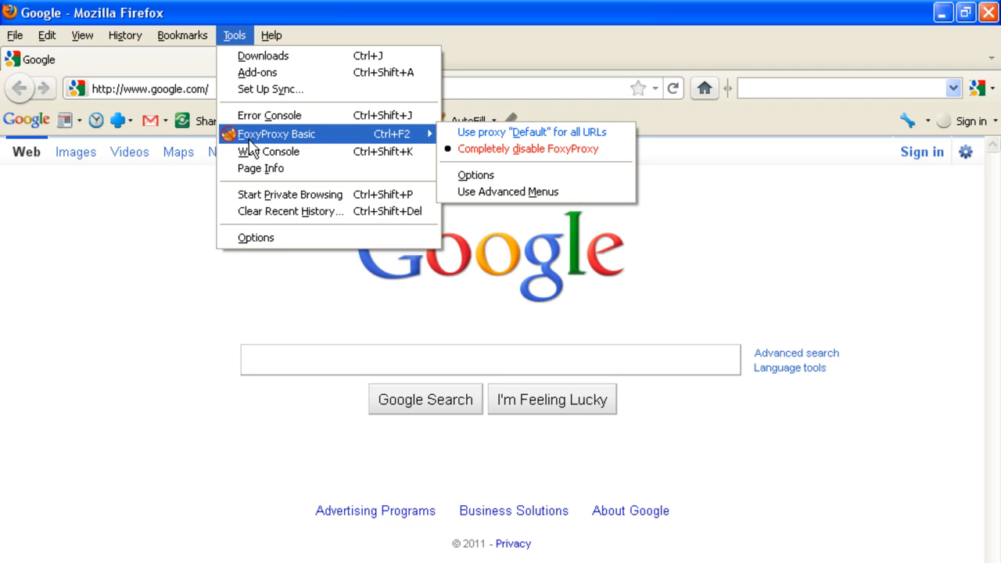
mouse_move(109, 281)
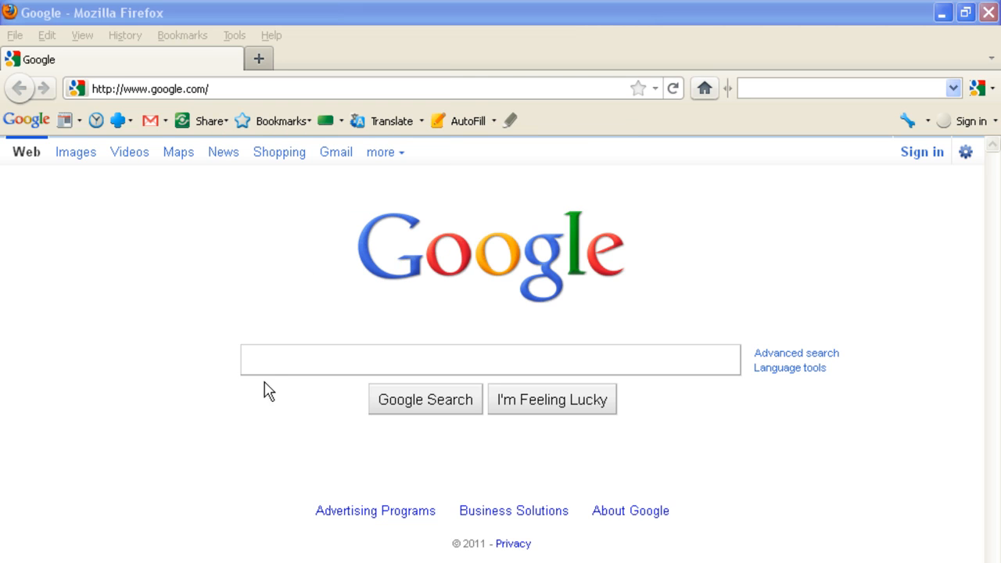
Search Google for 'proxy ip address list'
click(490, 359)
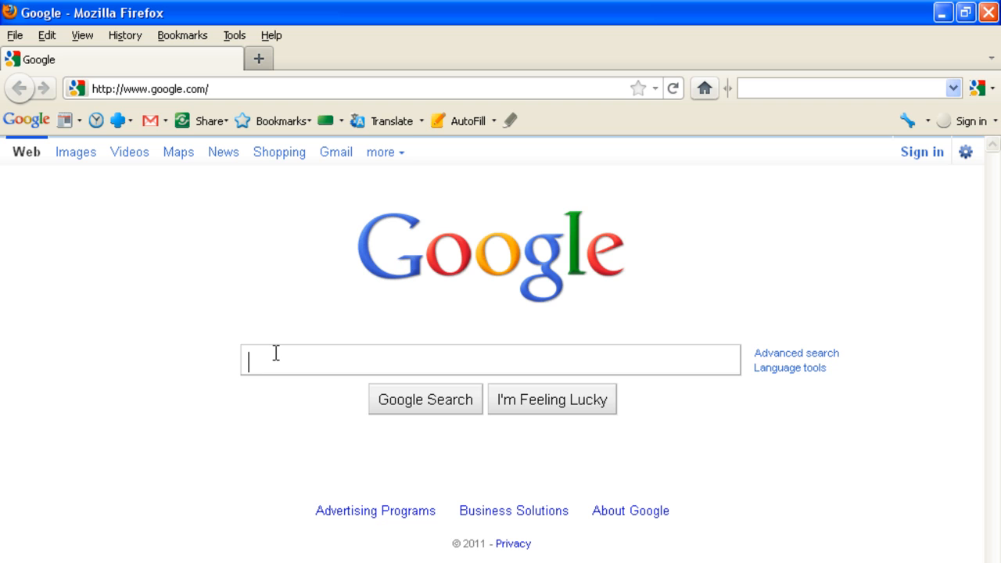
text(proxy)
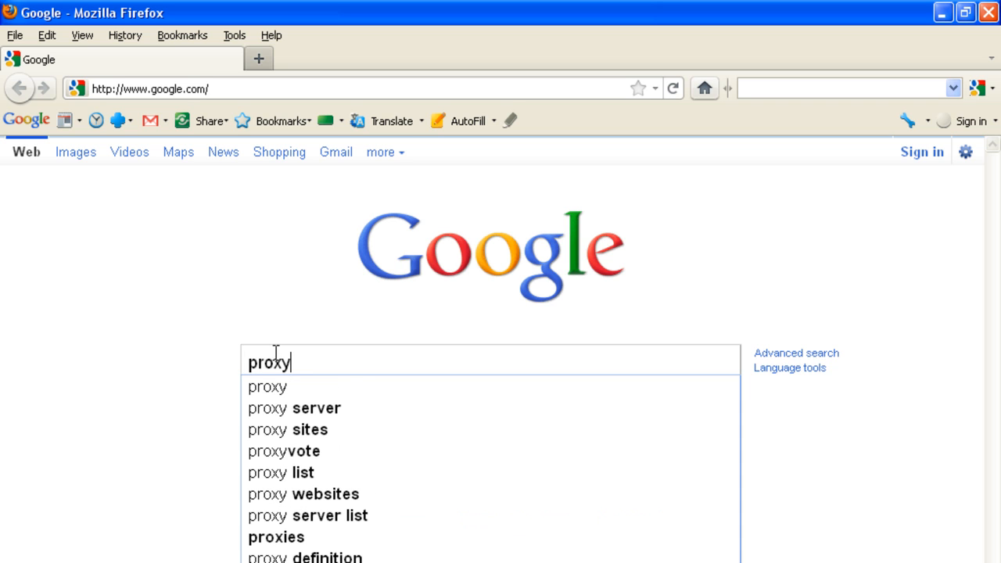
text(ip a)
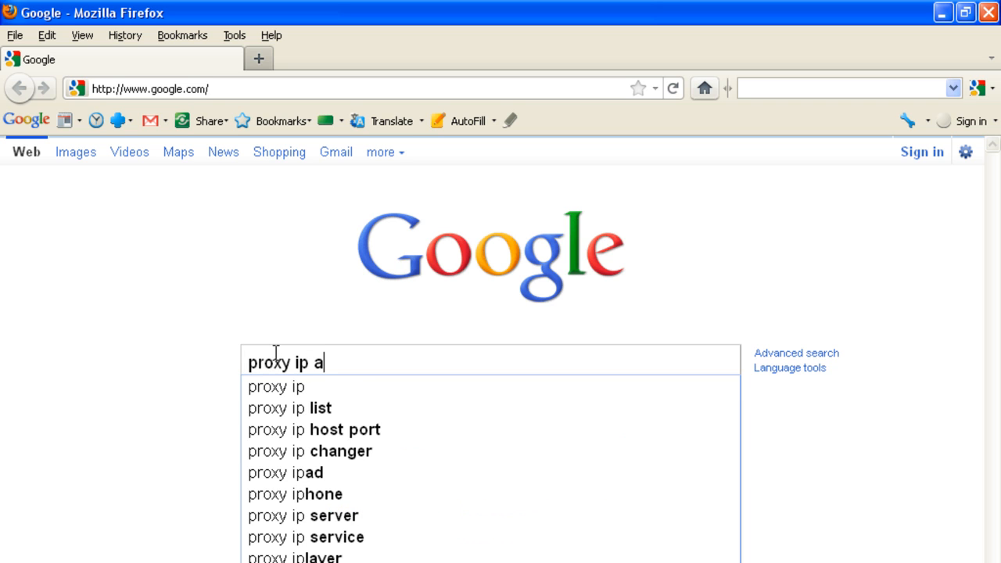
text(ddress)
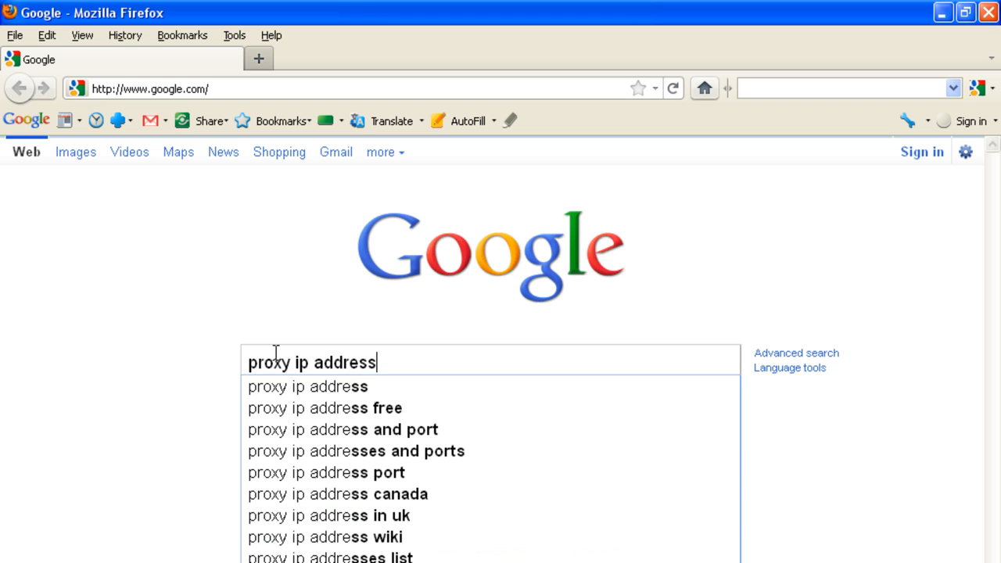
text(list)
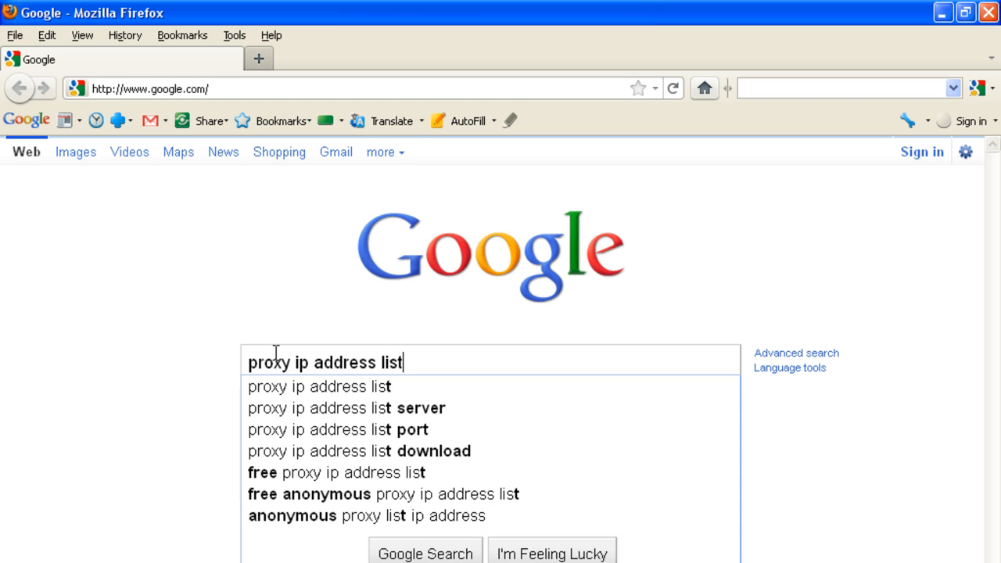
mouse_move(319, 386)
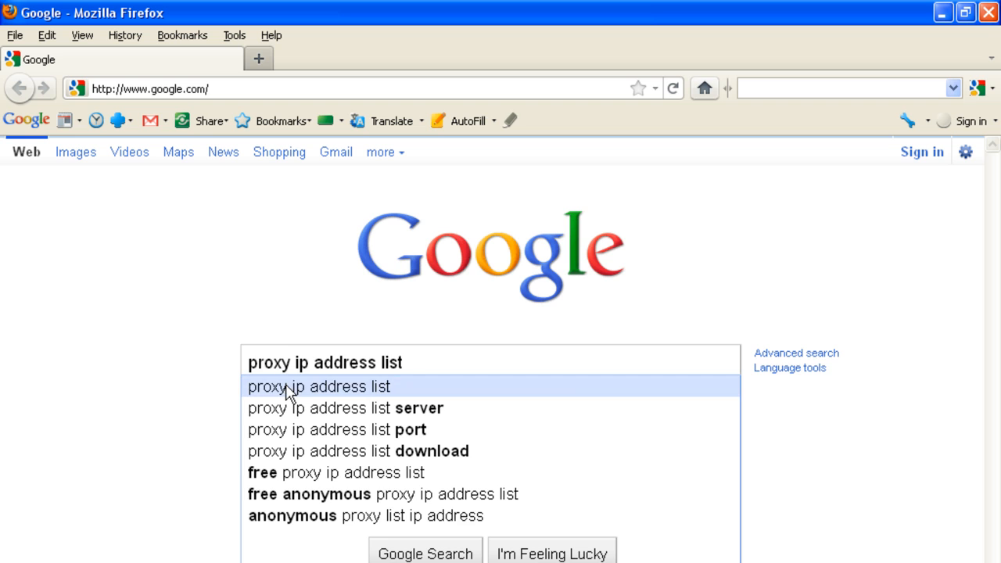
click(319, 387)
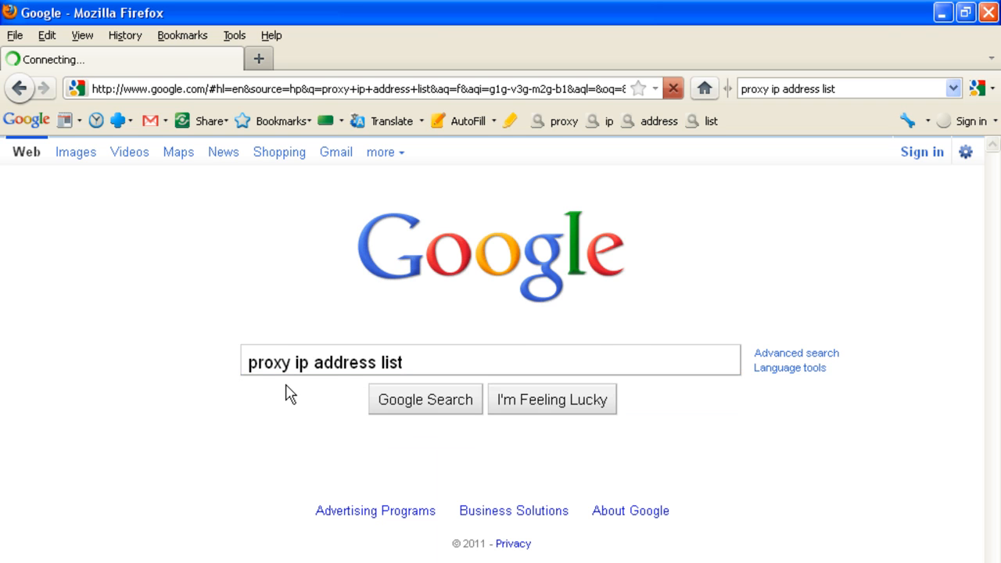
click(424, 398)
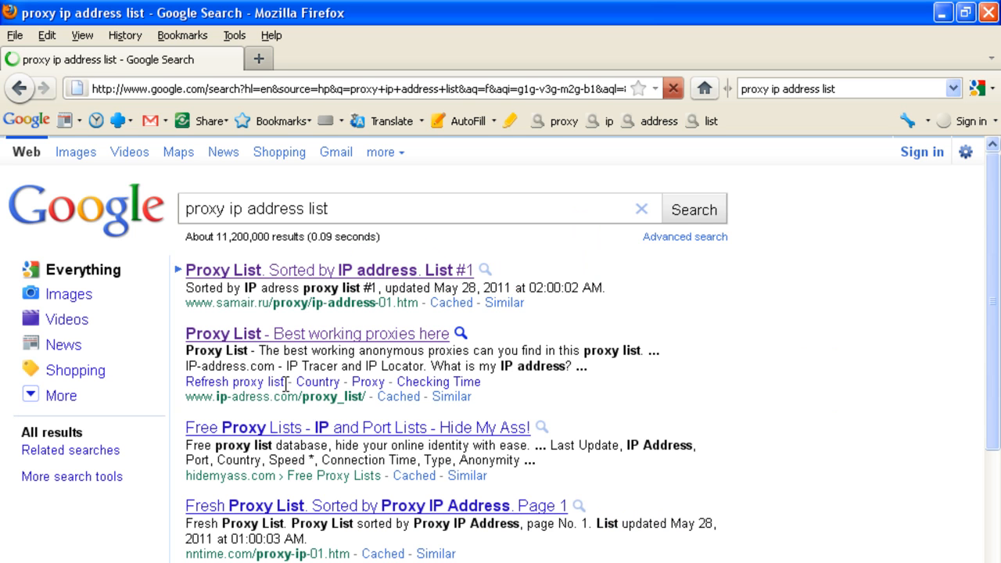
mouse_move(336, 342)
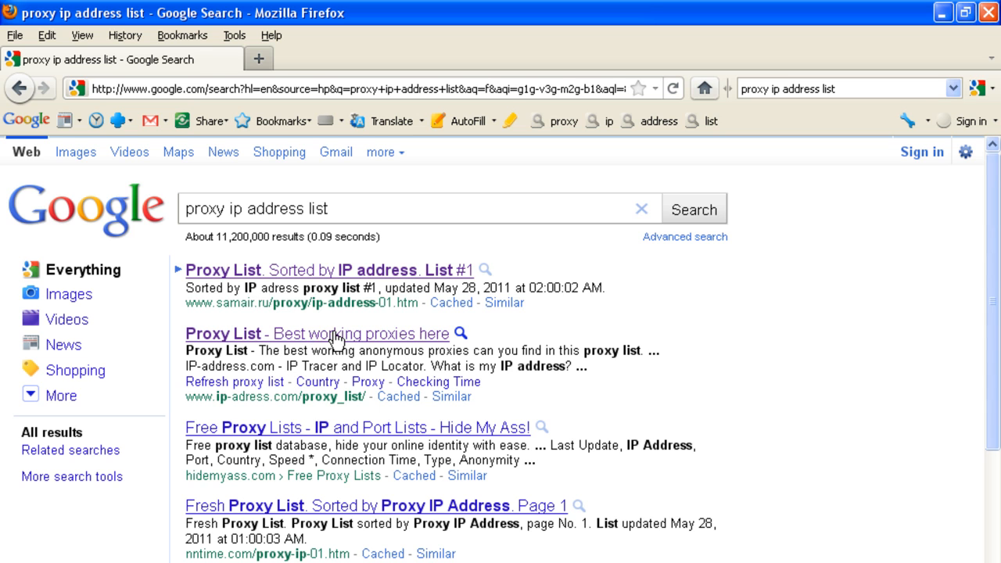
Open the 'Best working proxies' list and select 192.217.84.108:80 for copying
click(316, 334)
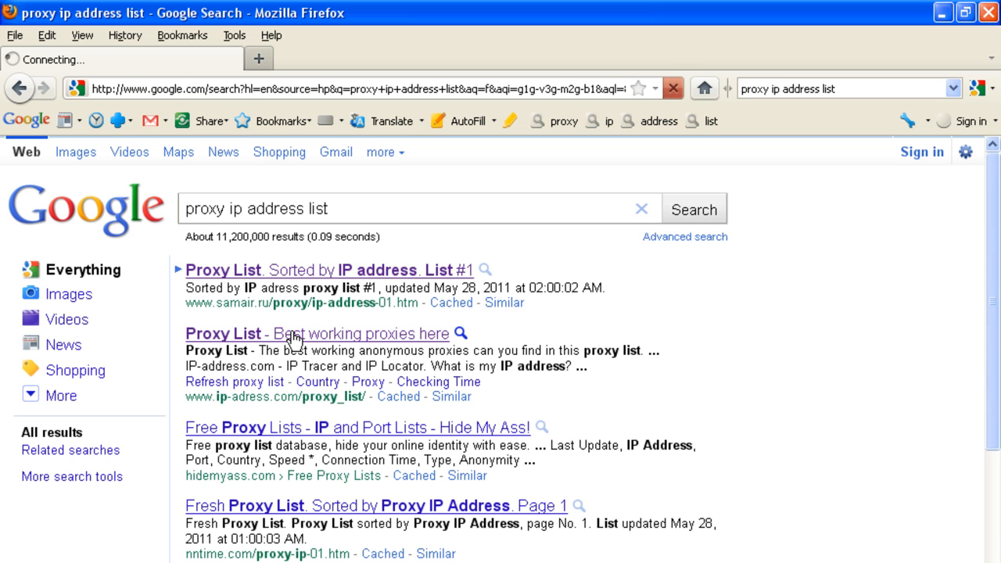
click(317, 334)
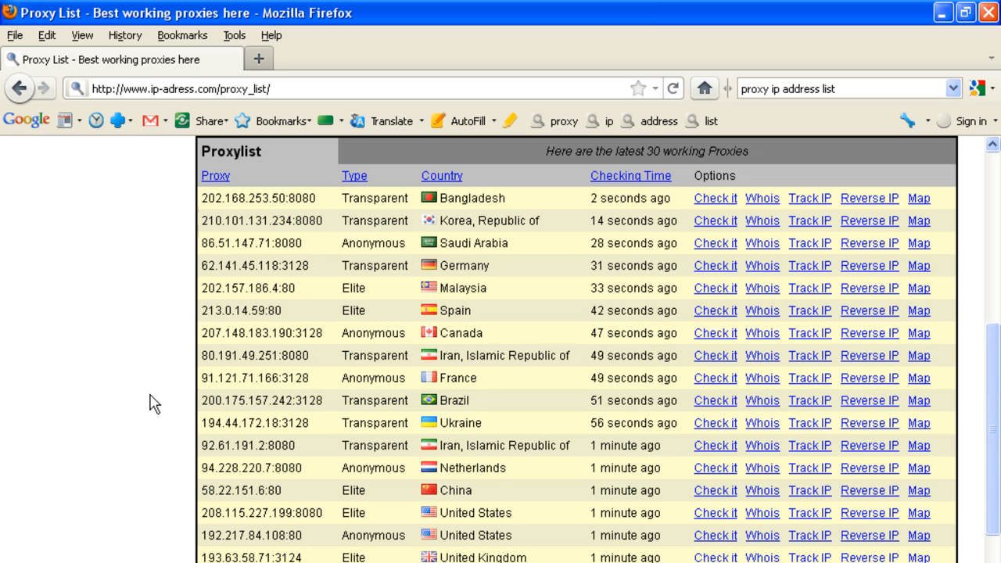
scroll(down, 3)
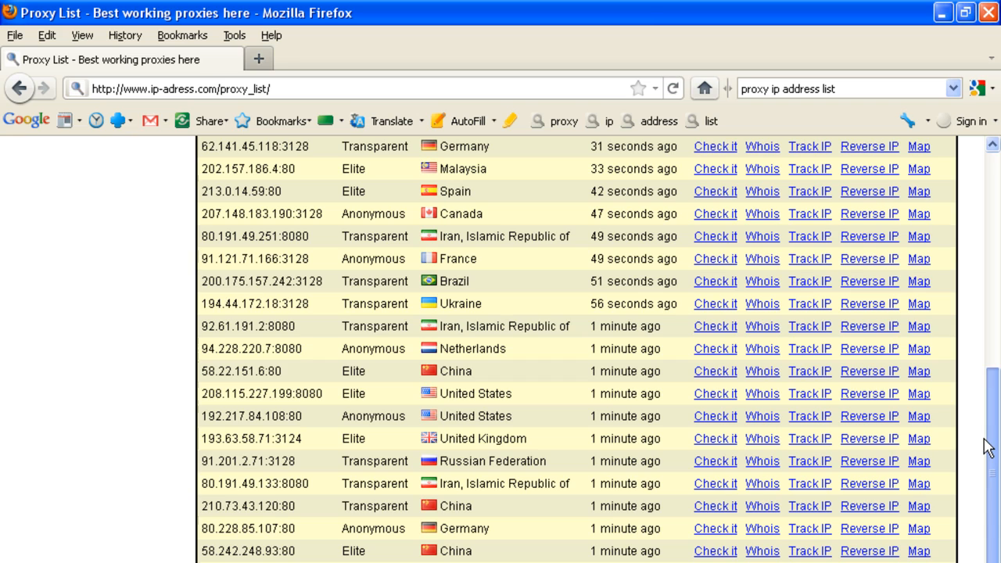
mouse_move(306, 426)
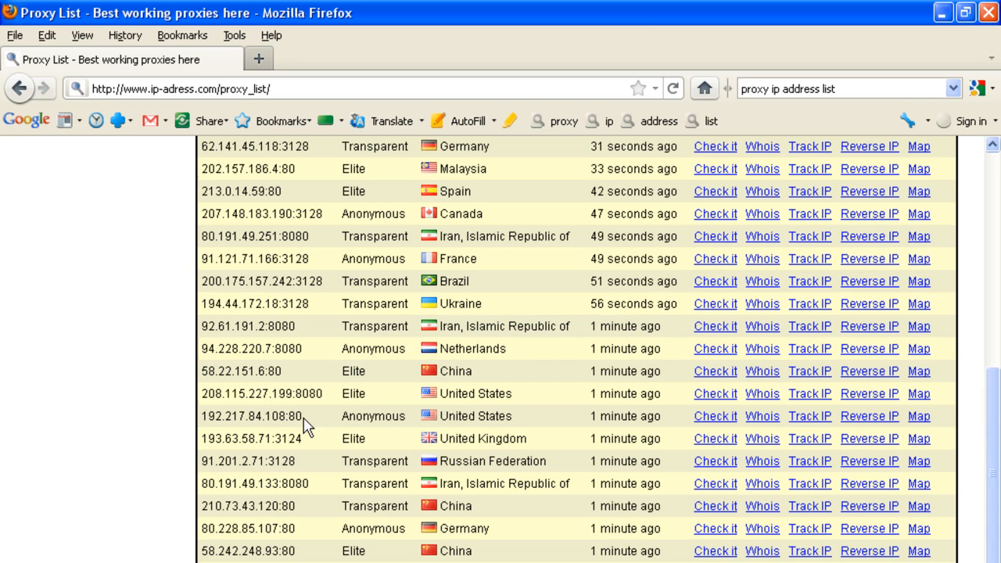
double_click(250, 415)
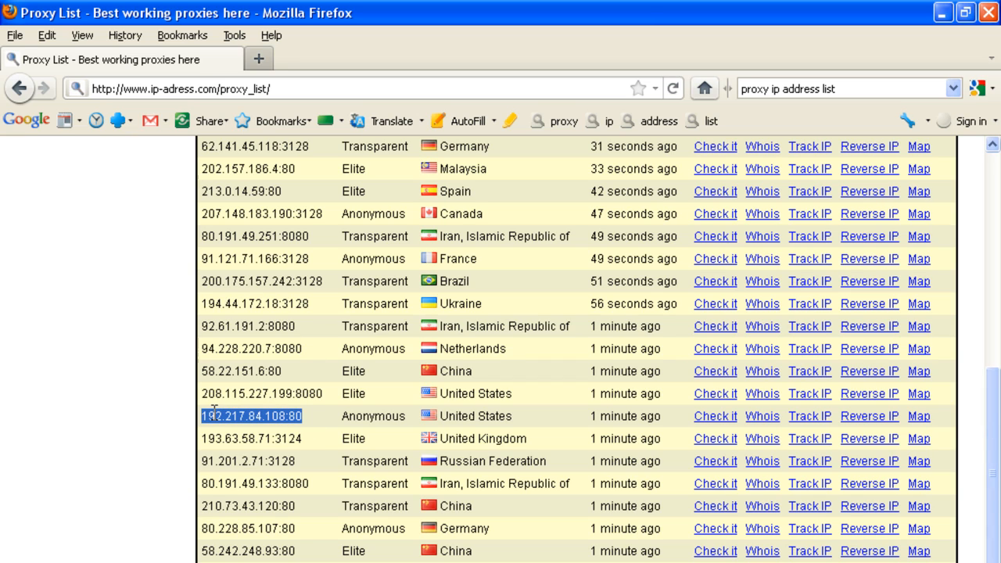
right_click(250, 415)
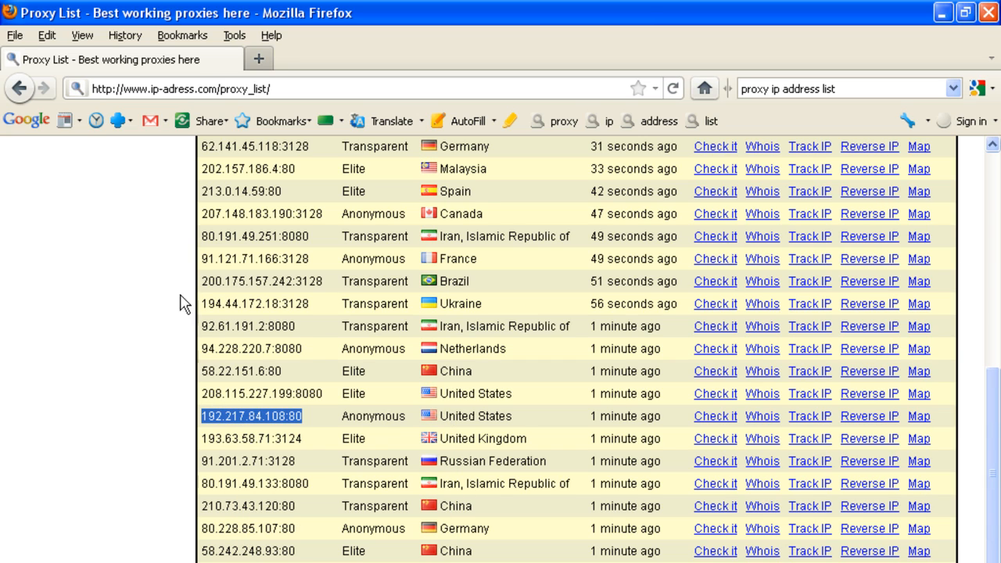
Open FoxyProxy Basic Options from the Tools menu
click(234, 35)
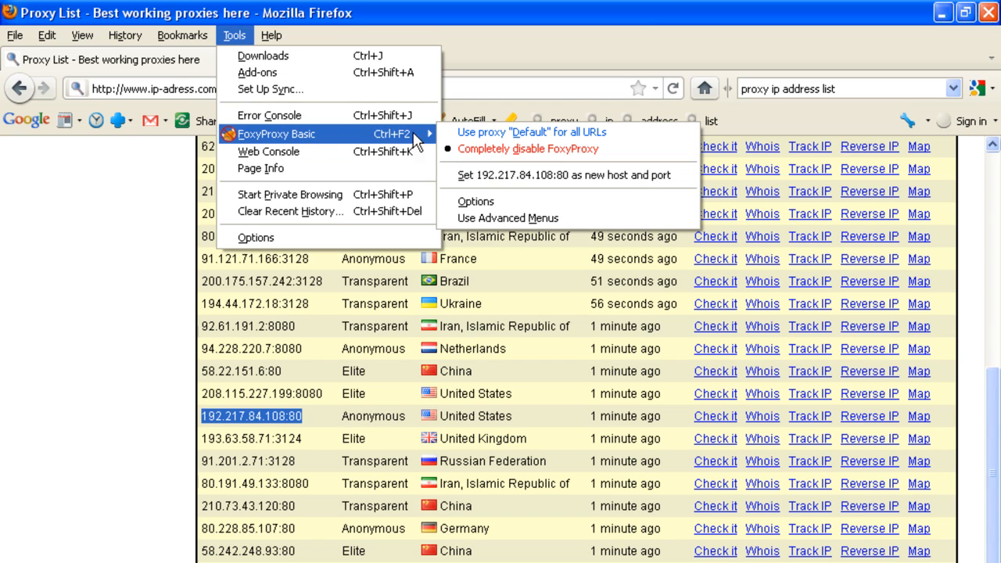
mouse_move(475, 201)
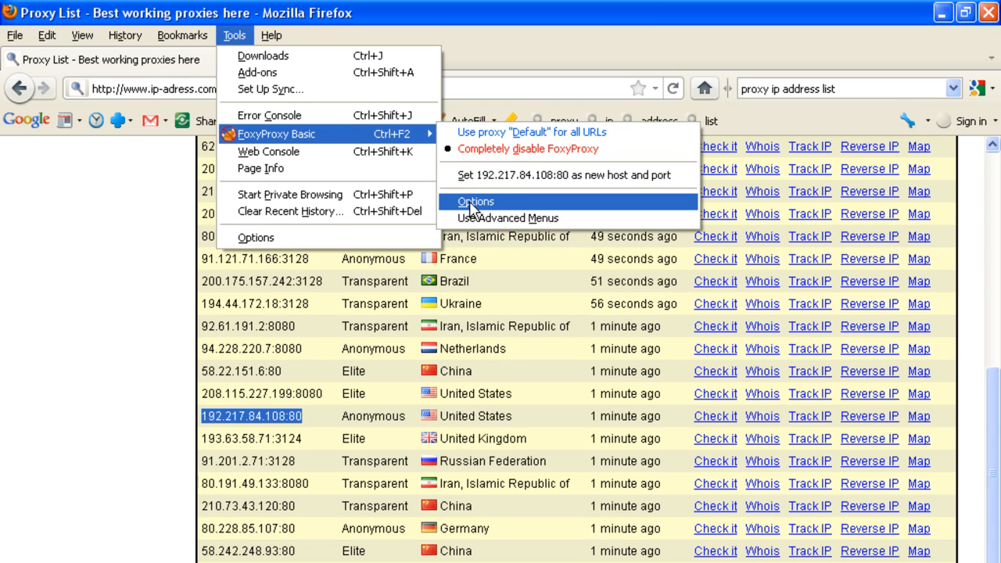
click(475, 201)
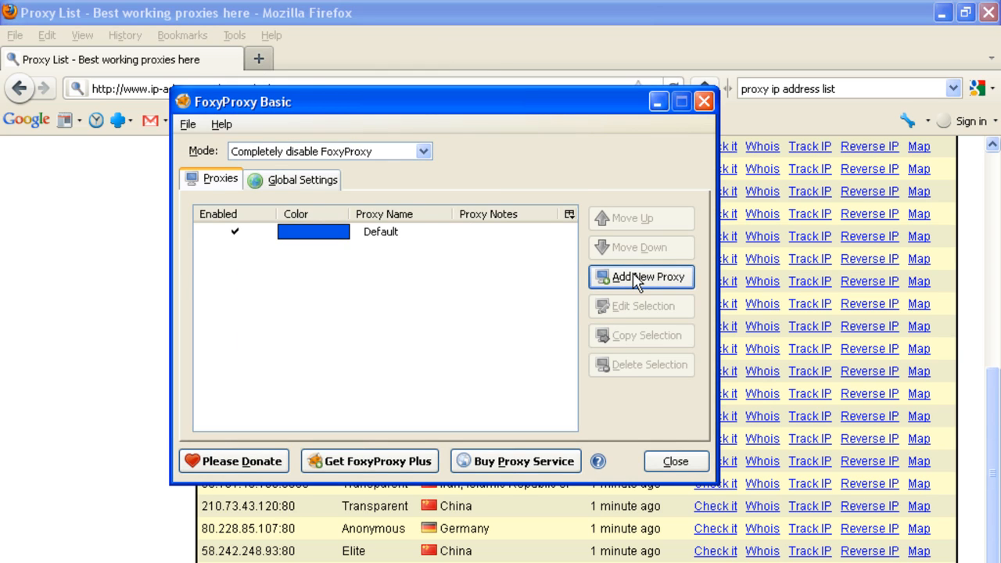
Add a FoxyProxy proxy at 192.217.84.108, port 80, and close the settings
click(641, 277)
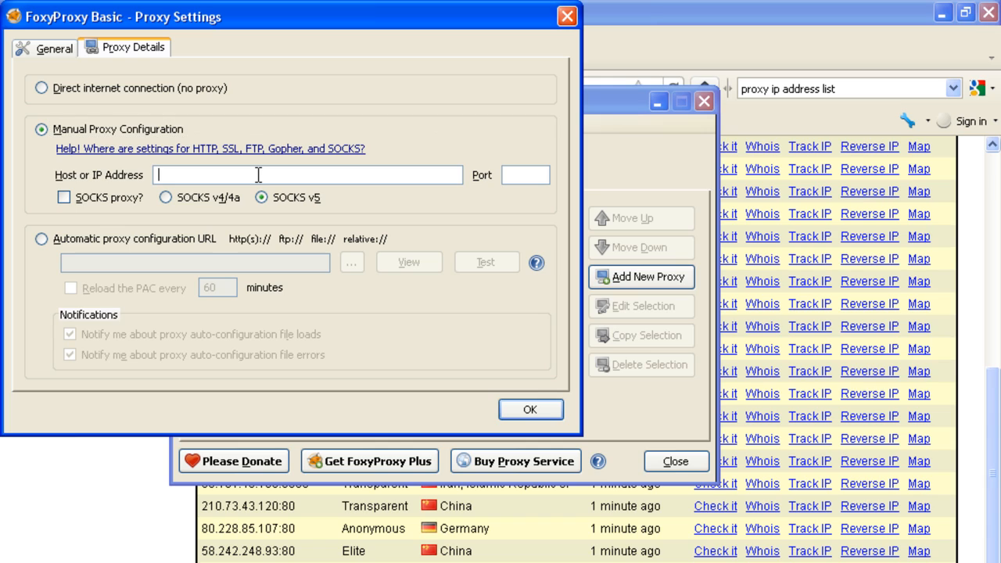
right_click(307, 174)
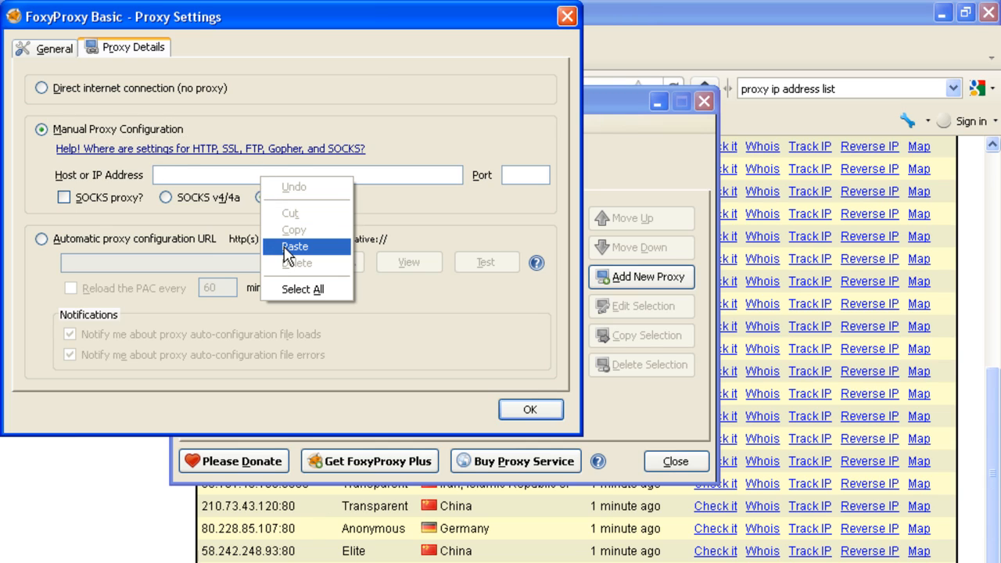
click(296, 246)
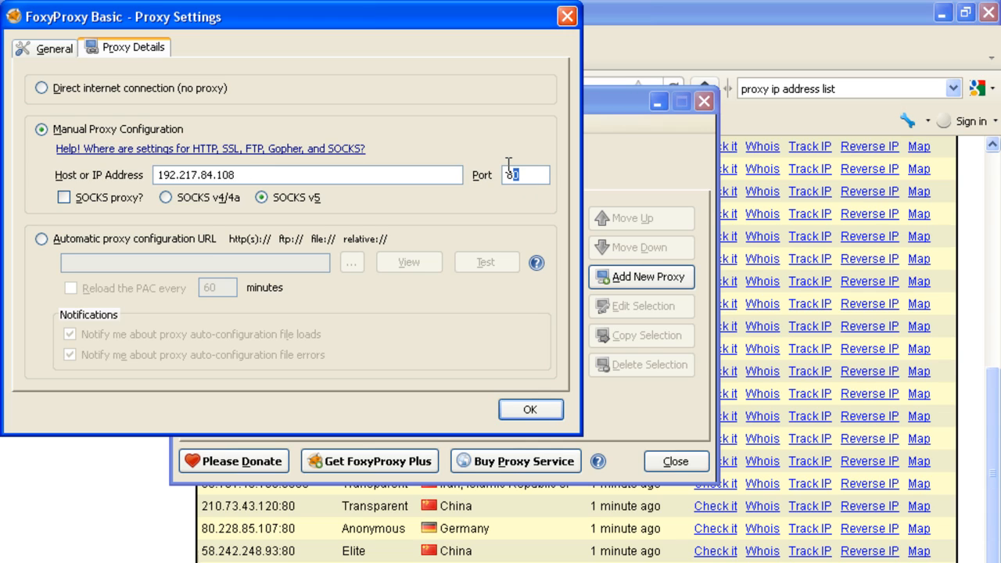
mouse_move(533, 327)
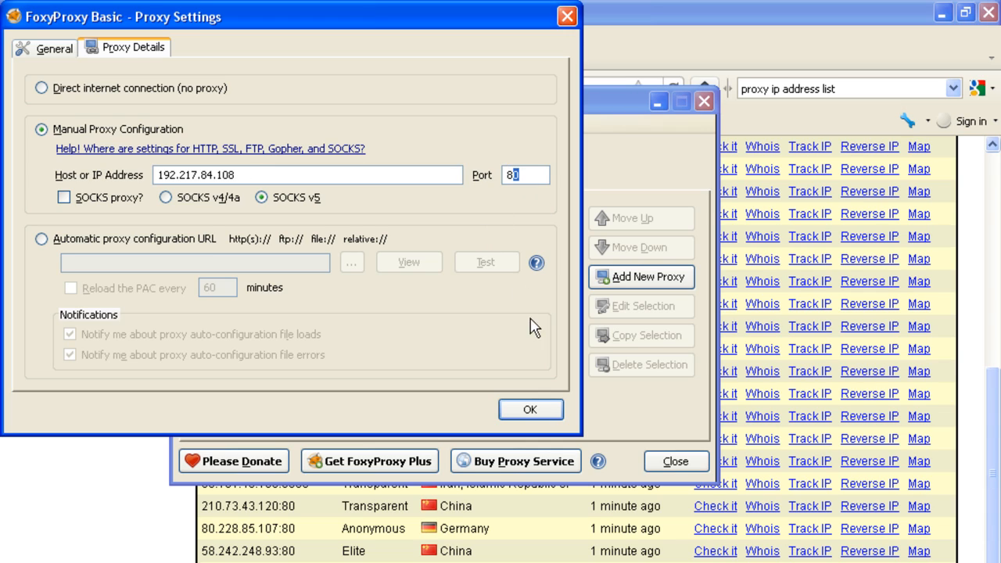
click(530, 409)
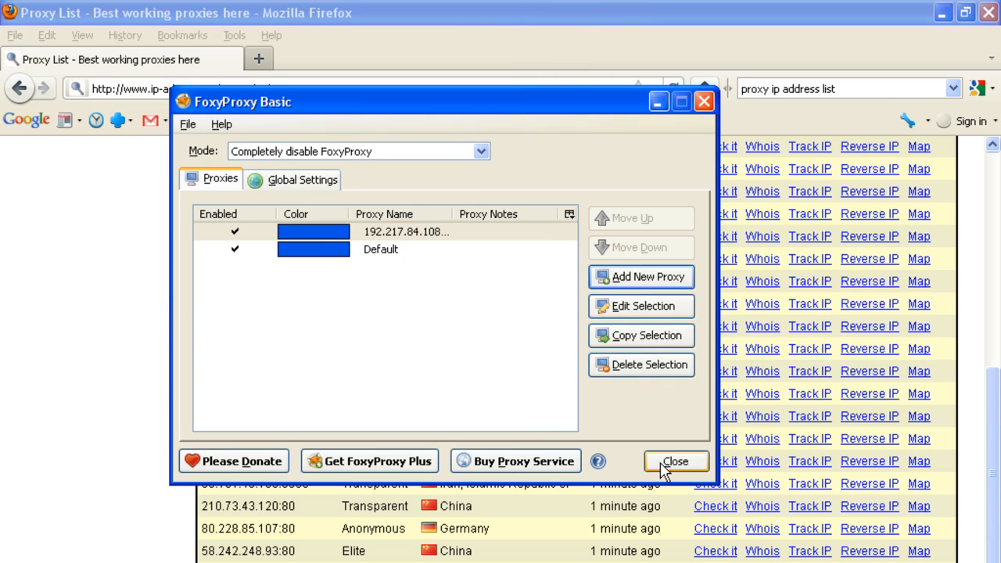
click(674, 461)
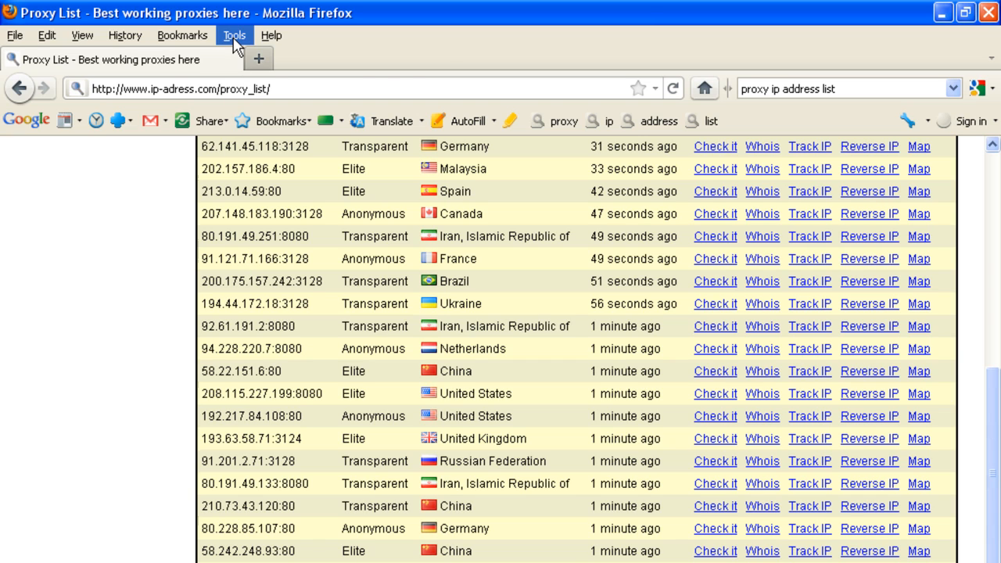
Set FoxyProxy to use proxy 192.217.84.108:80 for all URLs and verify it
click(234, 35)
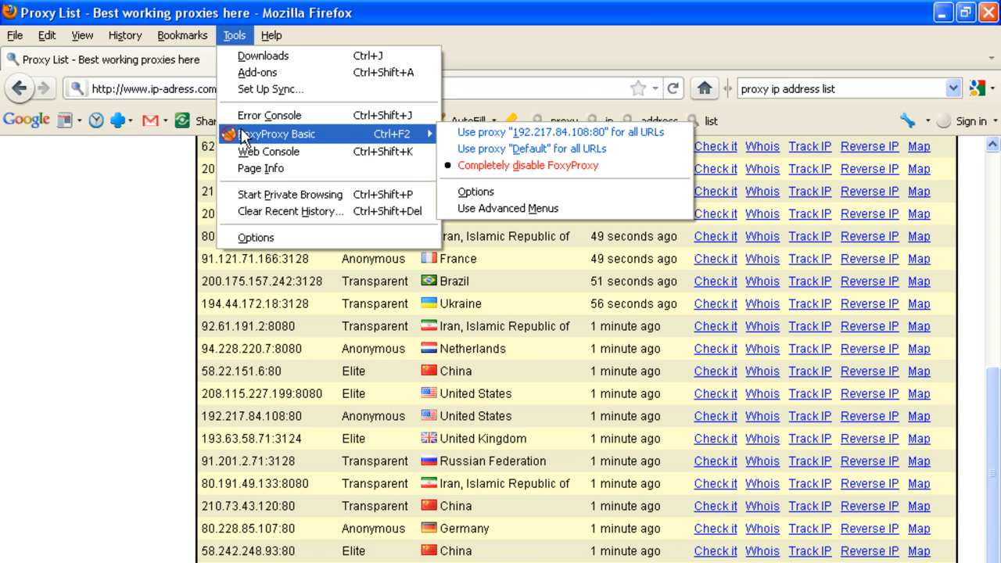
mouse_move(501, 149)
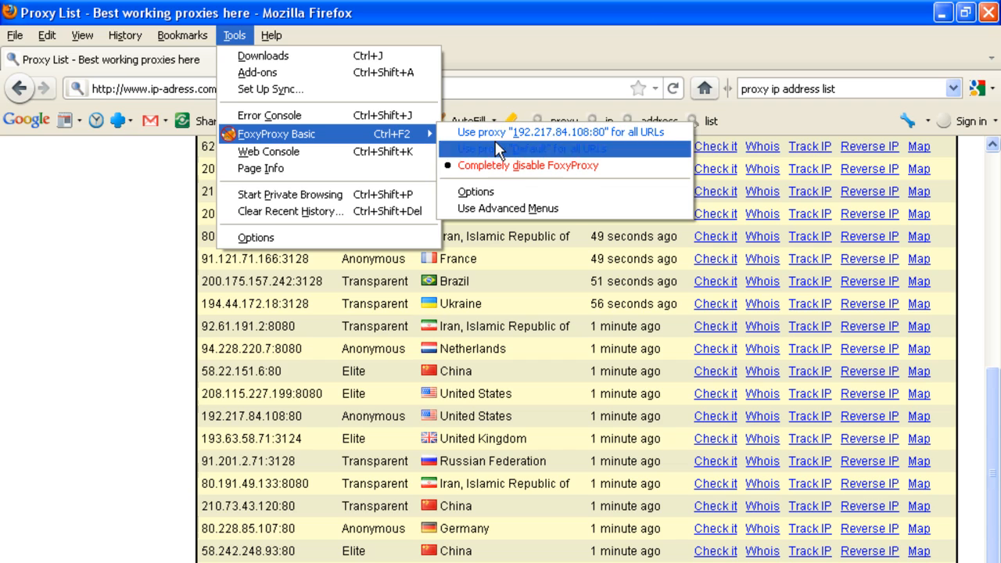
mouse_move(575, 131)
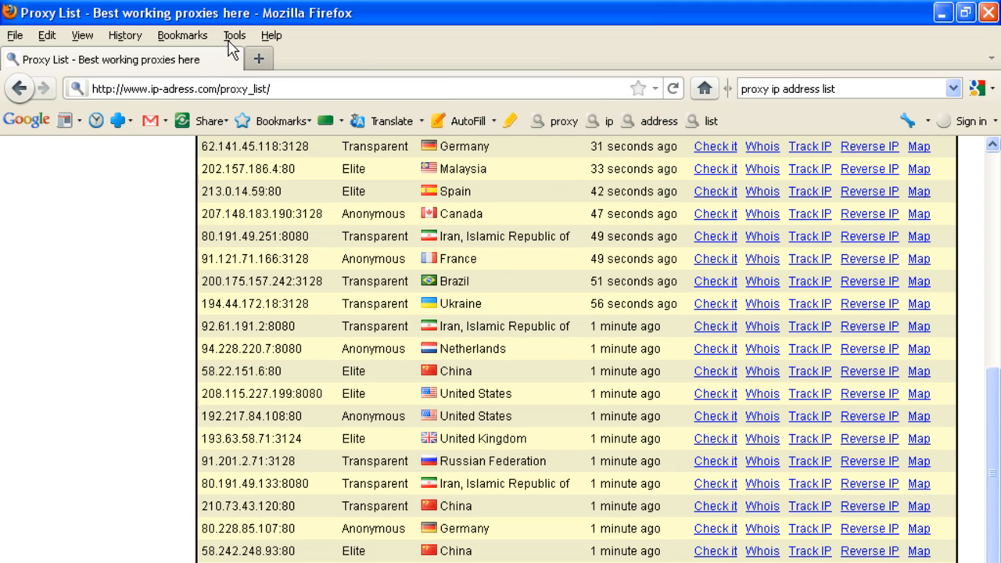
click(234, 35)
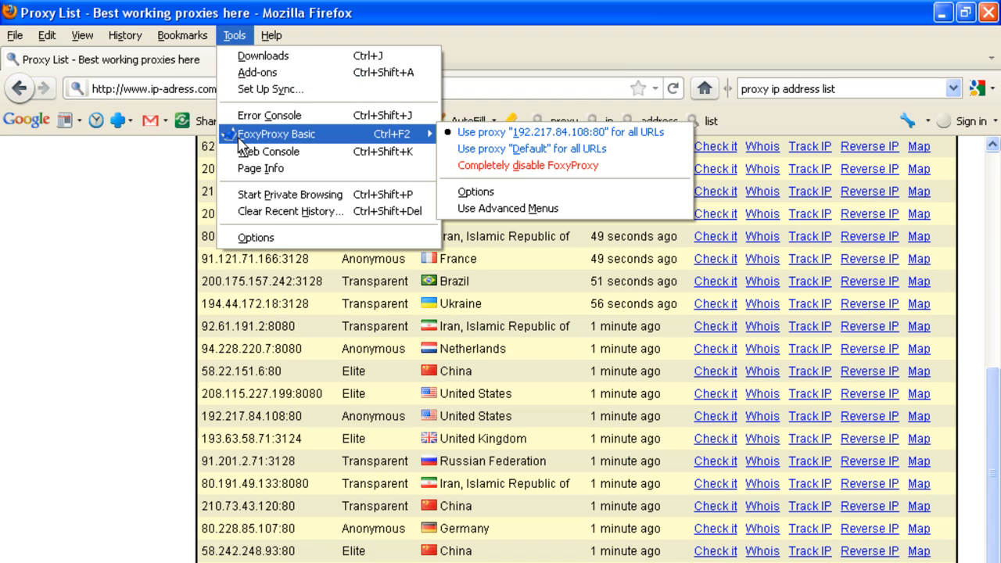
mouse_move(421, 147)
text(f)
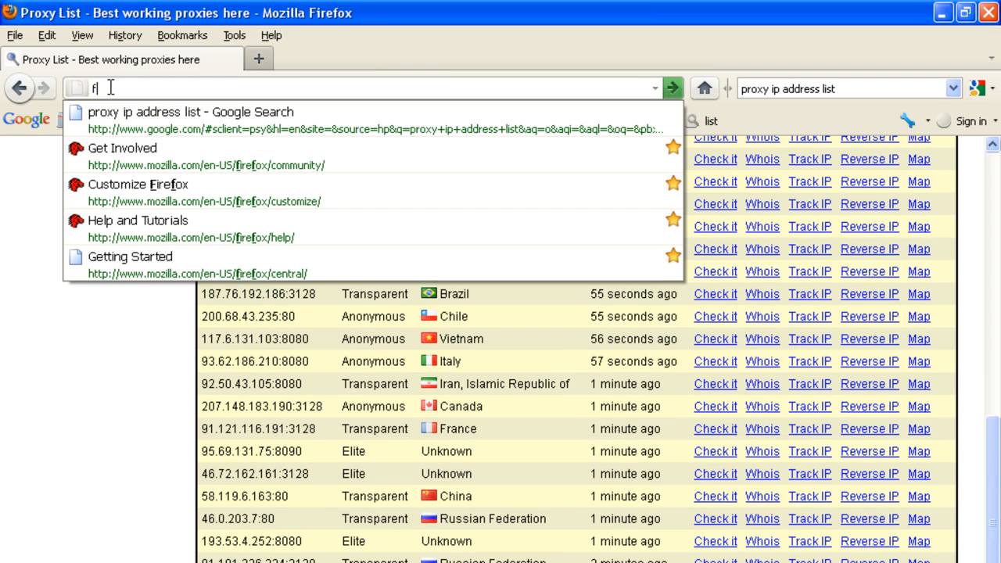
text(ace)
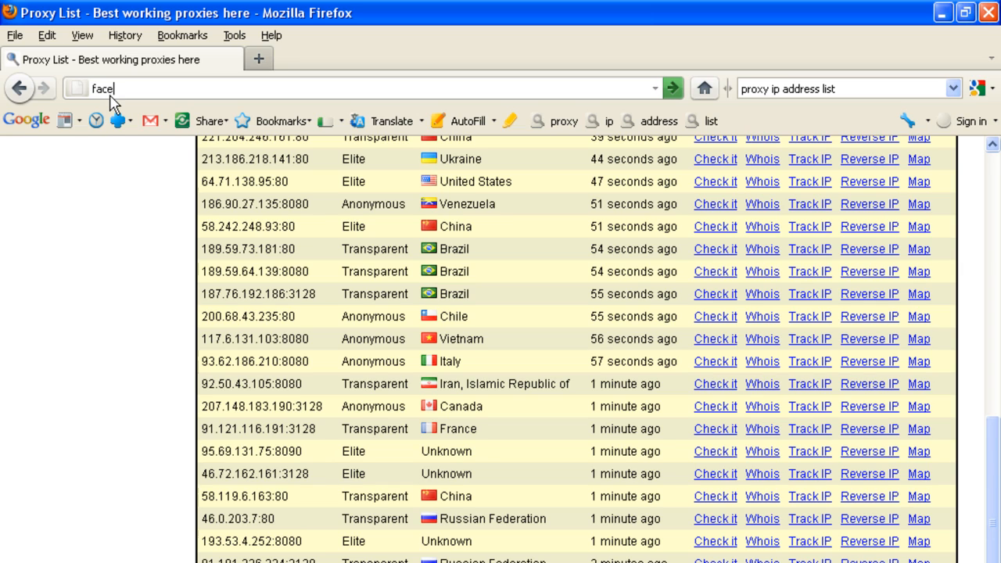
key(Return)
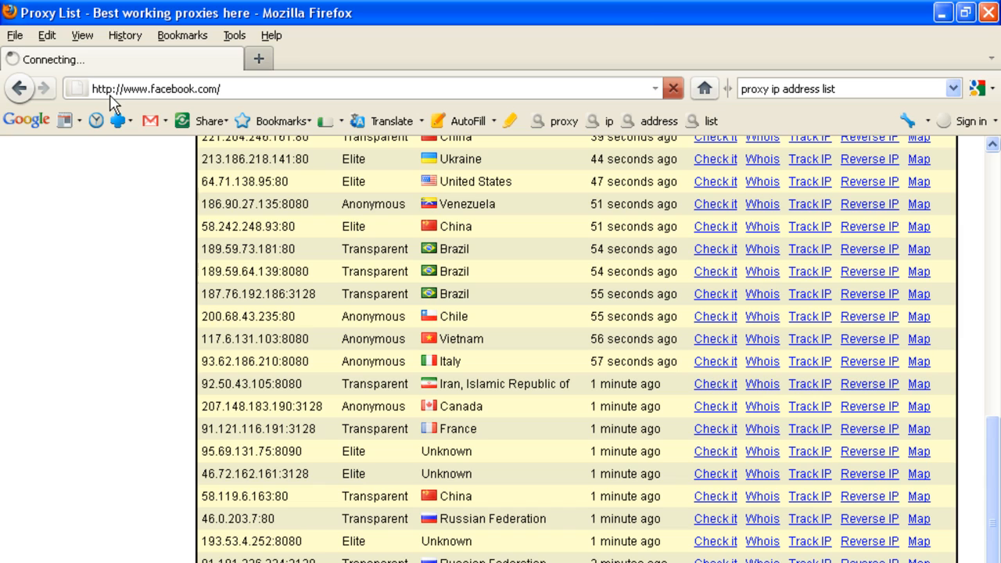
click(234, 35)
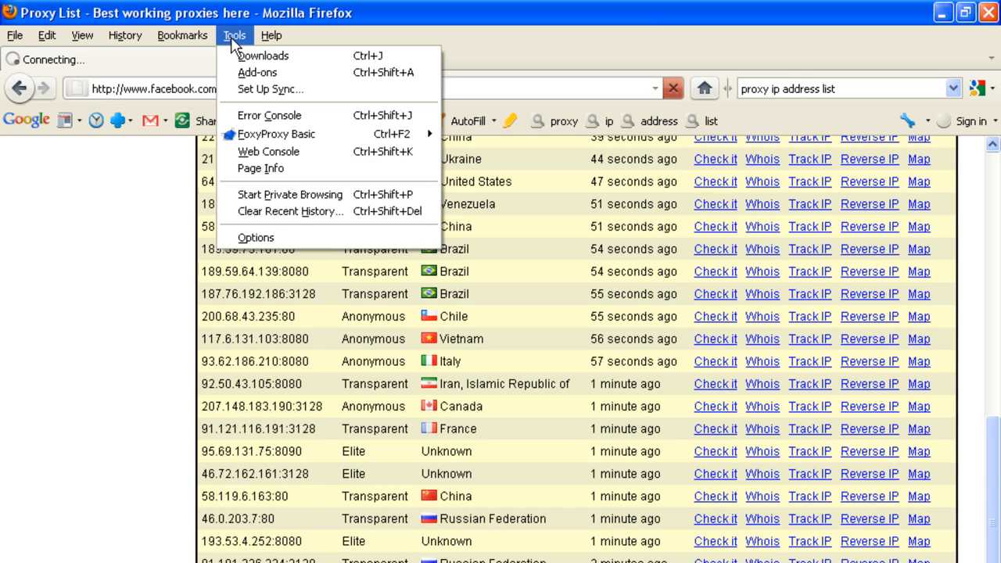
mouse_move(303, 211)
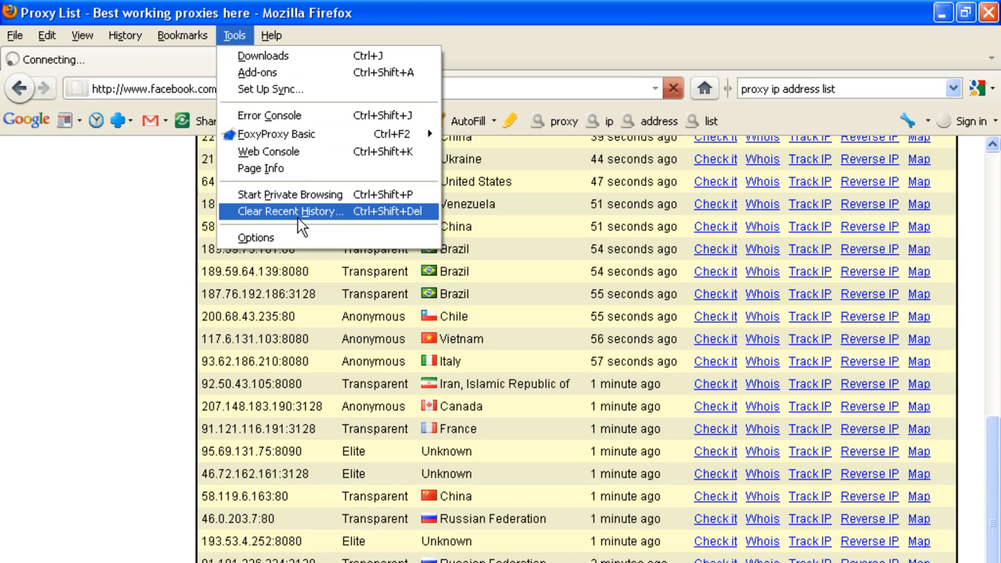